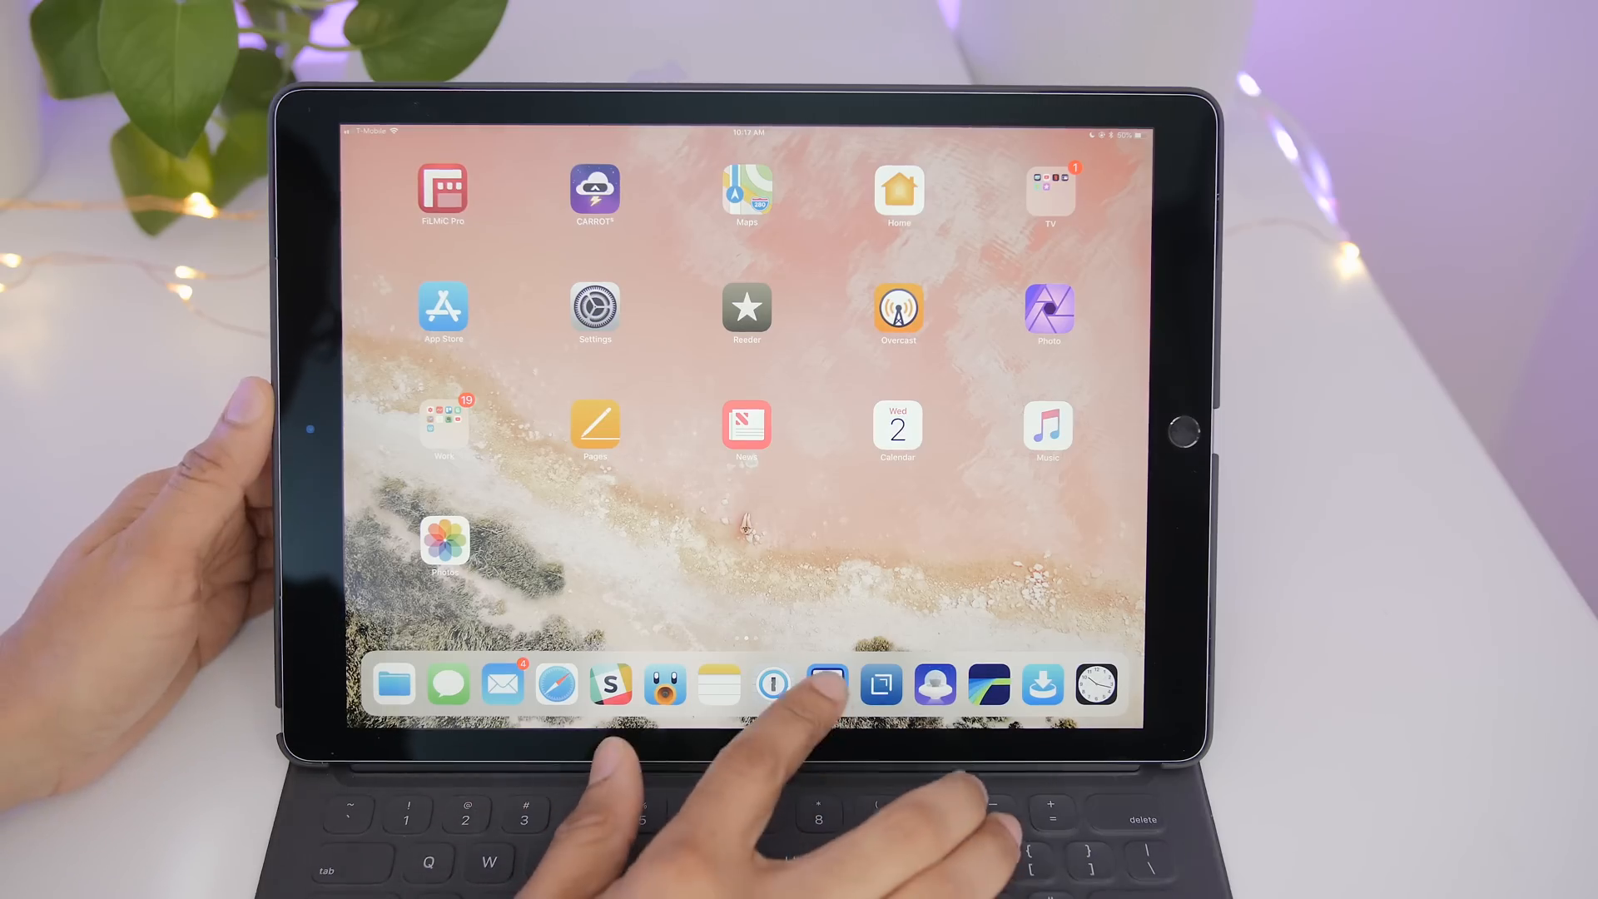
# Step: Launch the Settings app from the Home screen and select General in the sidebar
pyautogui.click(828, 684)
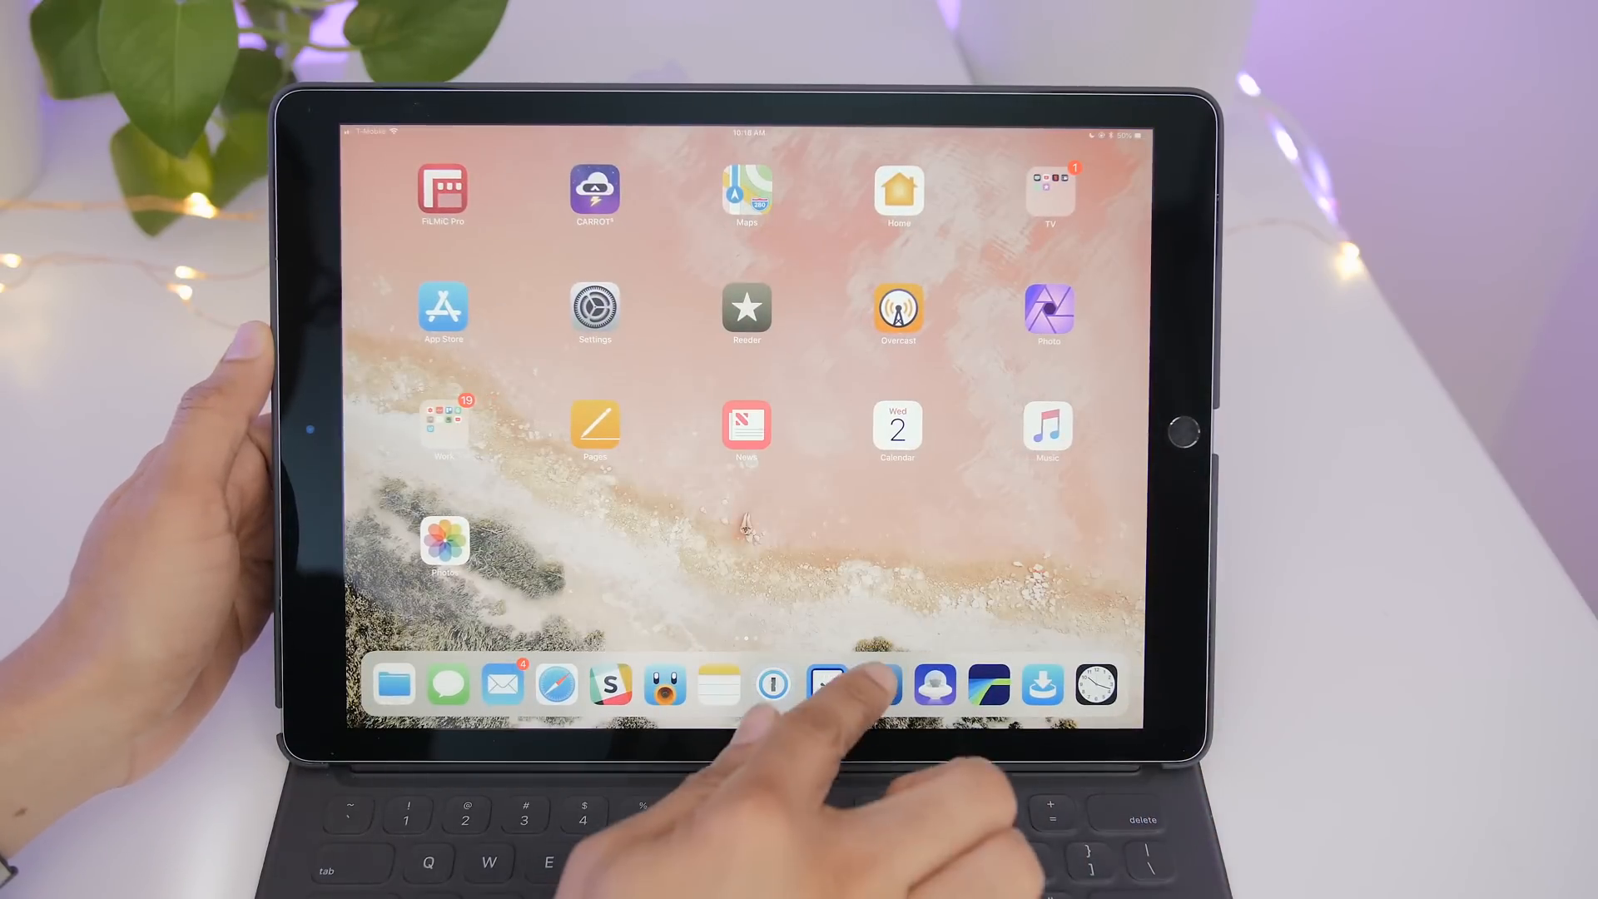
pyautogui.click(827, 683)
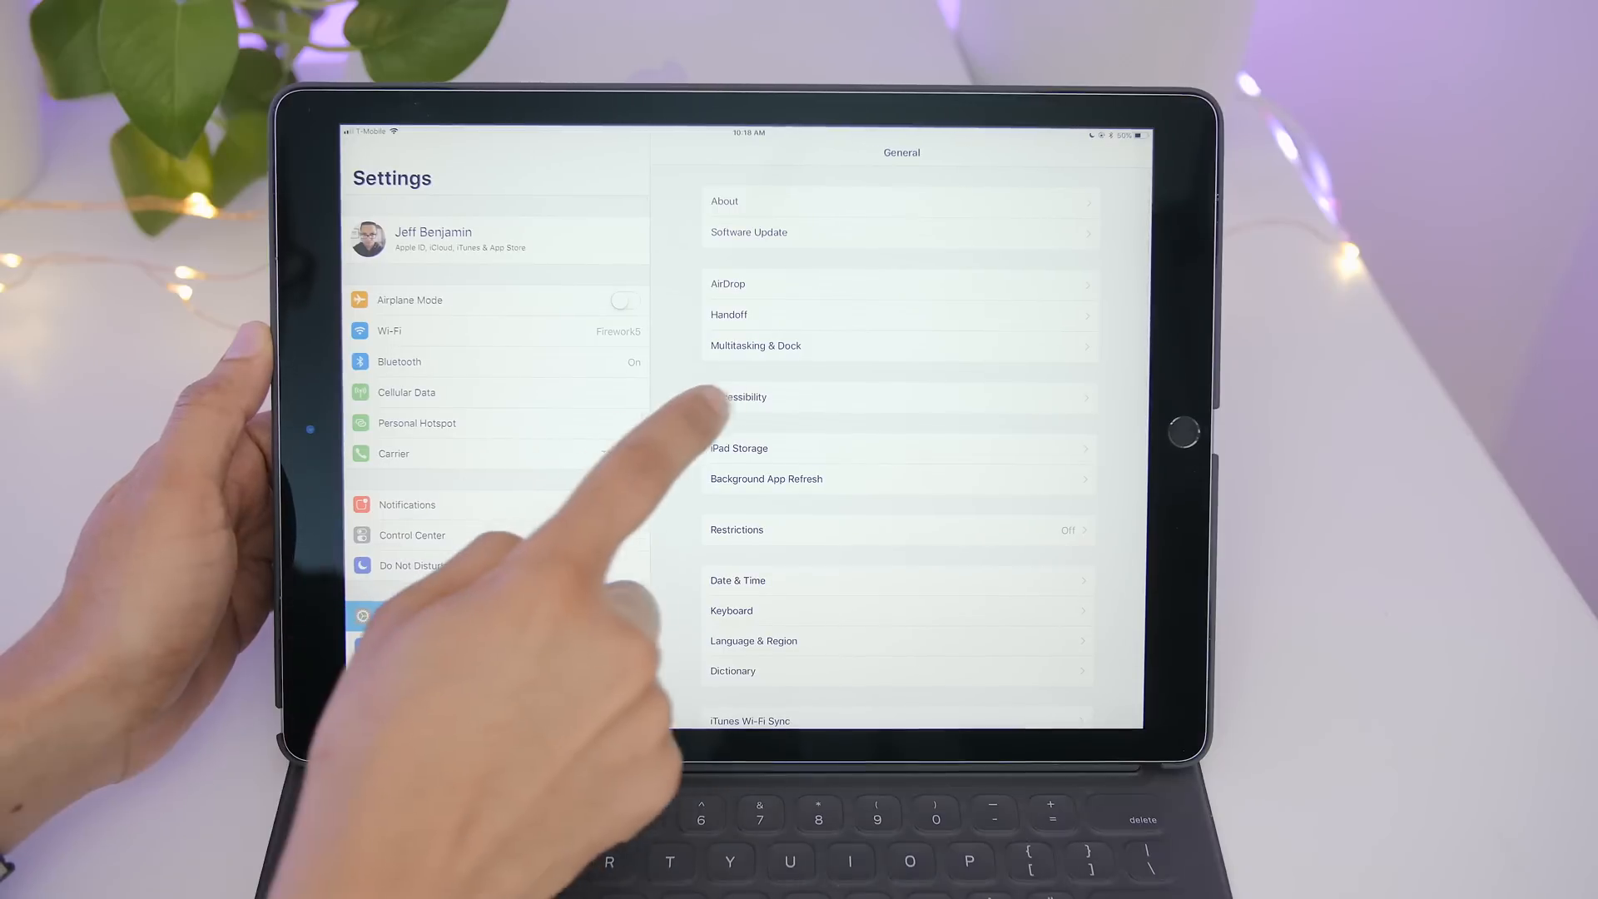
# Step: Open Multitasking & Dock with Allow Multiple Apps, Persistent Video Overlay and Gestures on
pyautogui.click(755, 344)
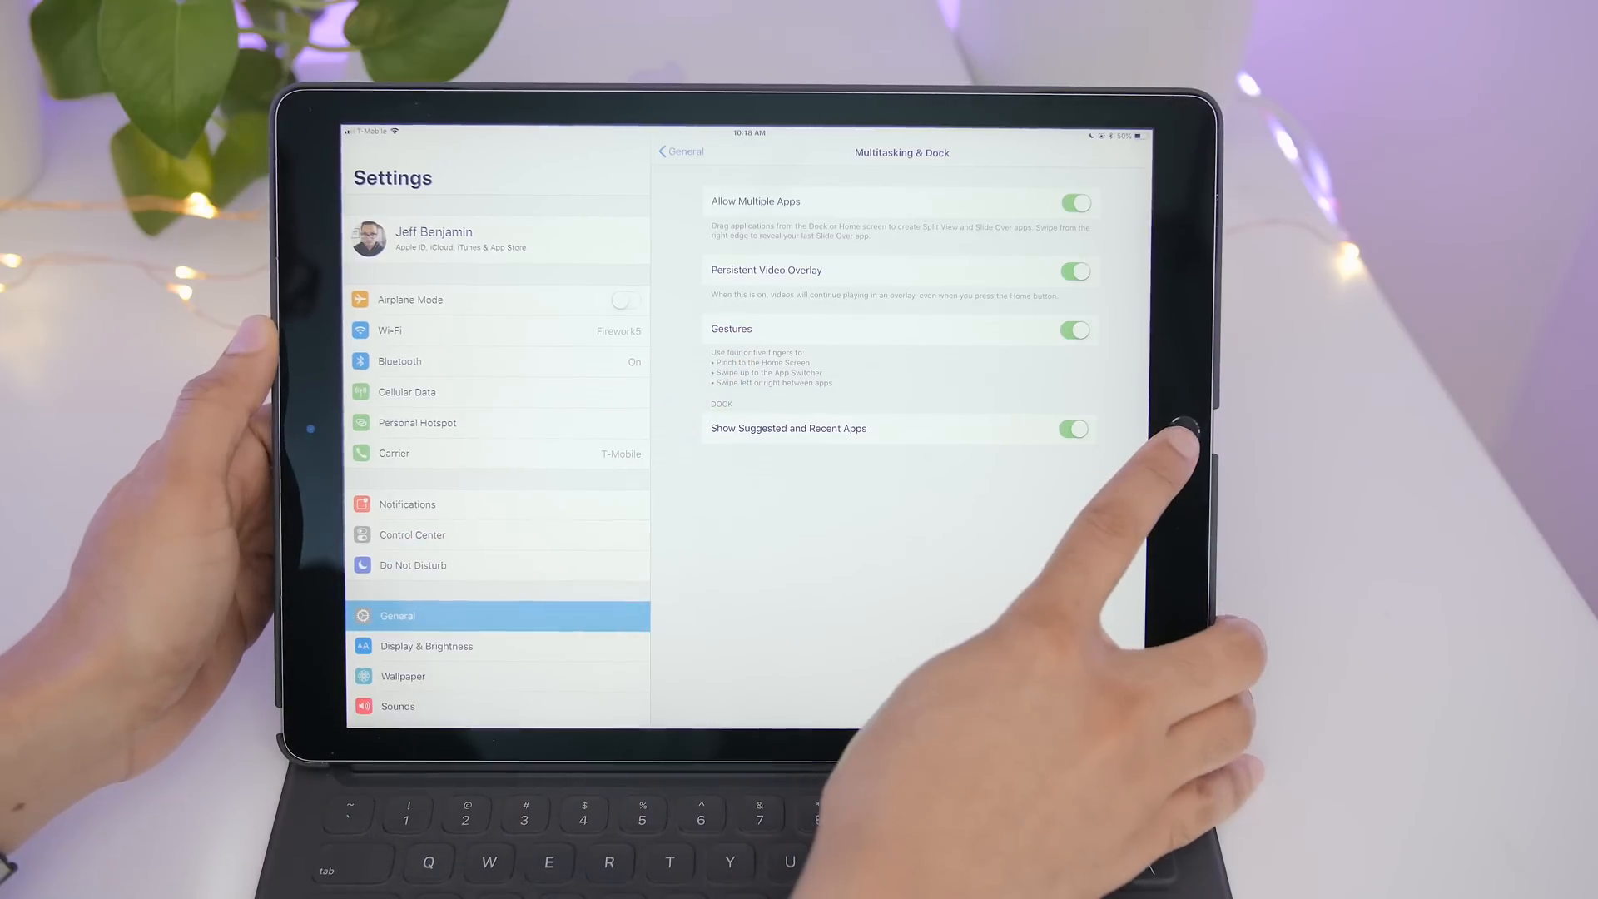
pyautogui.click(1177, 431)
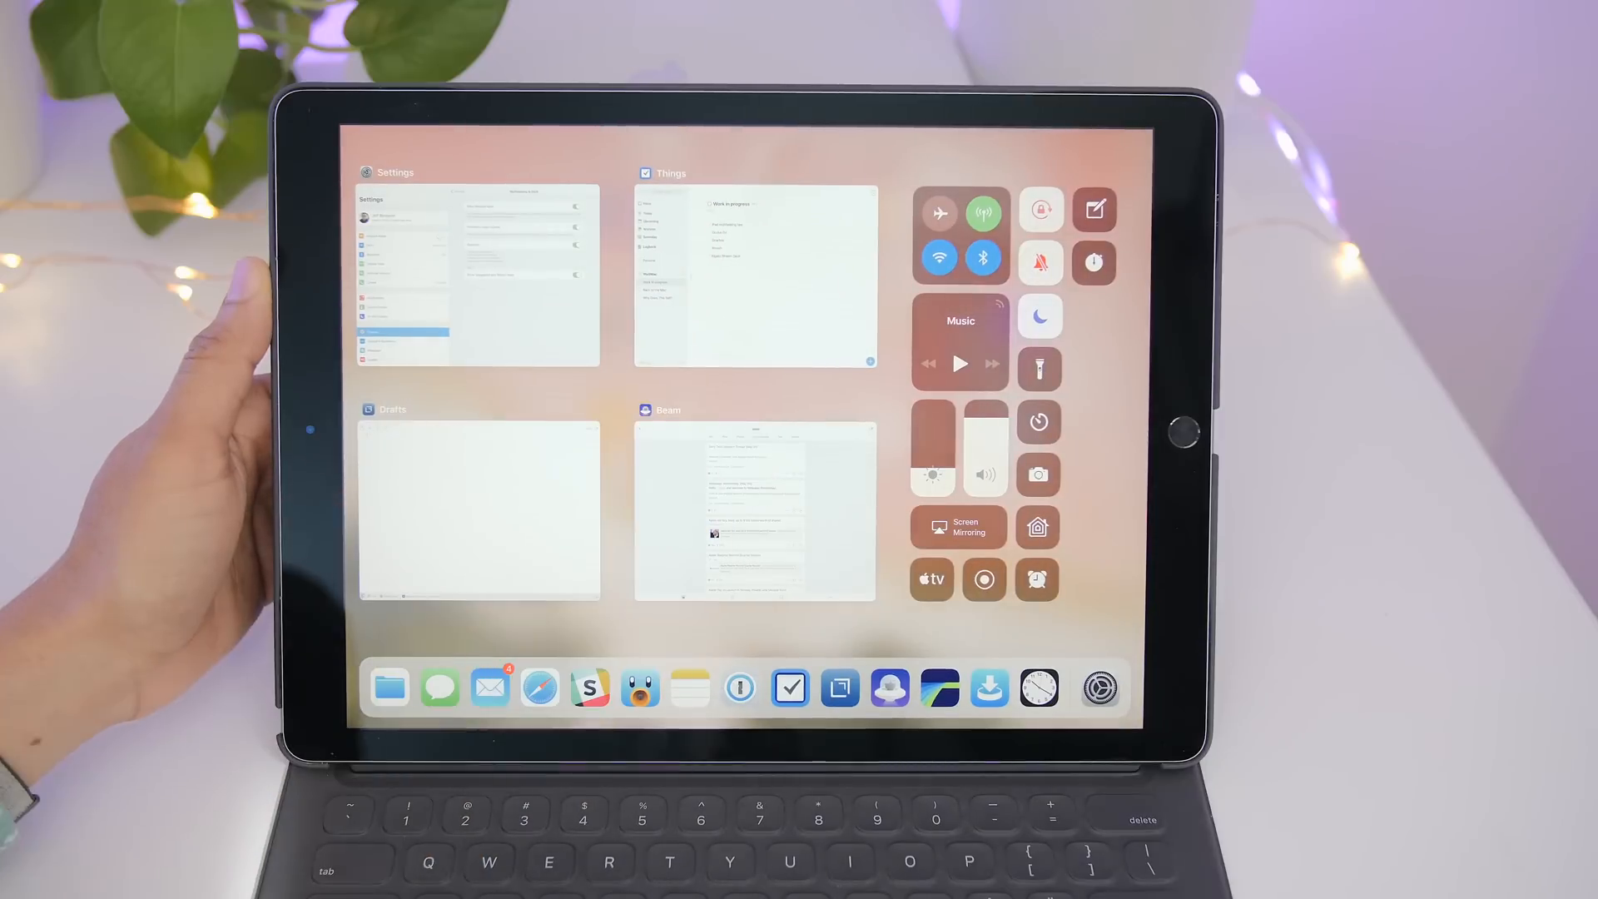
pyautogui.click(754, 275)
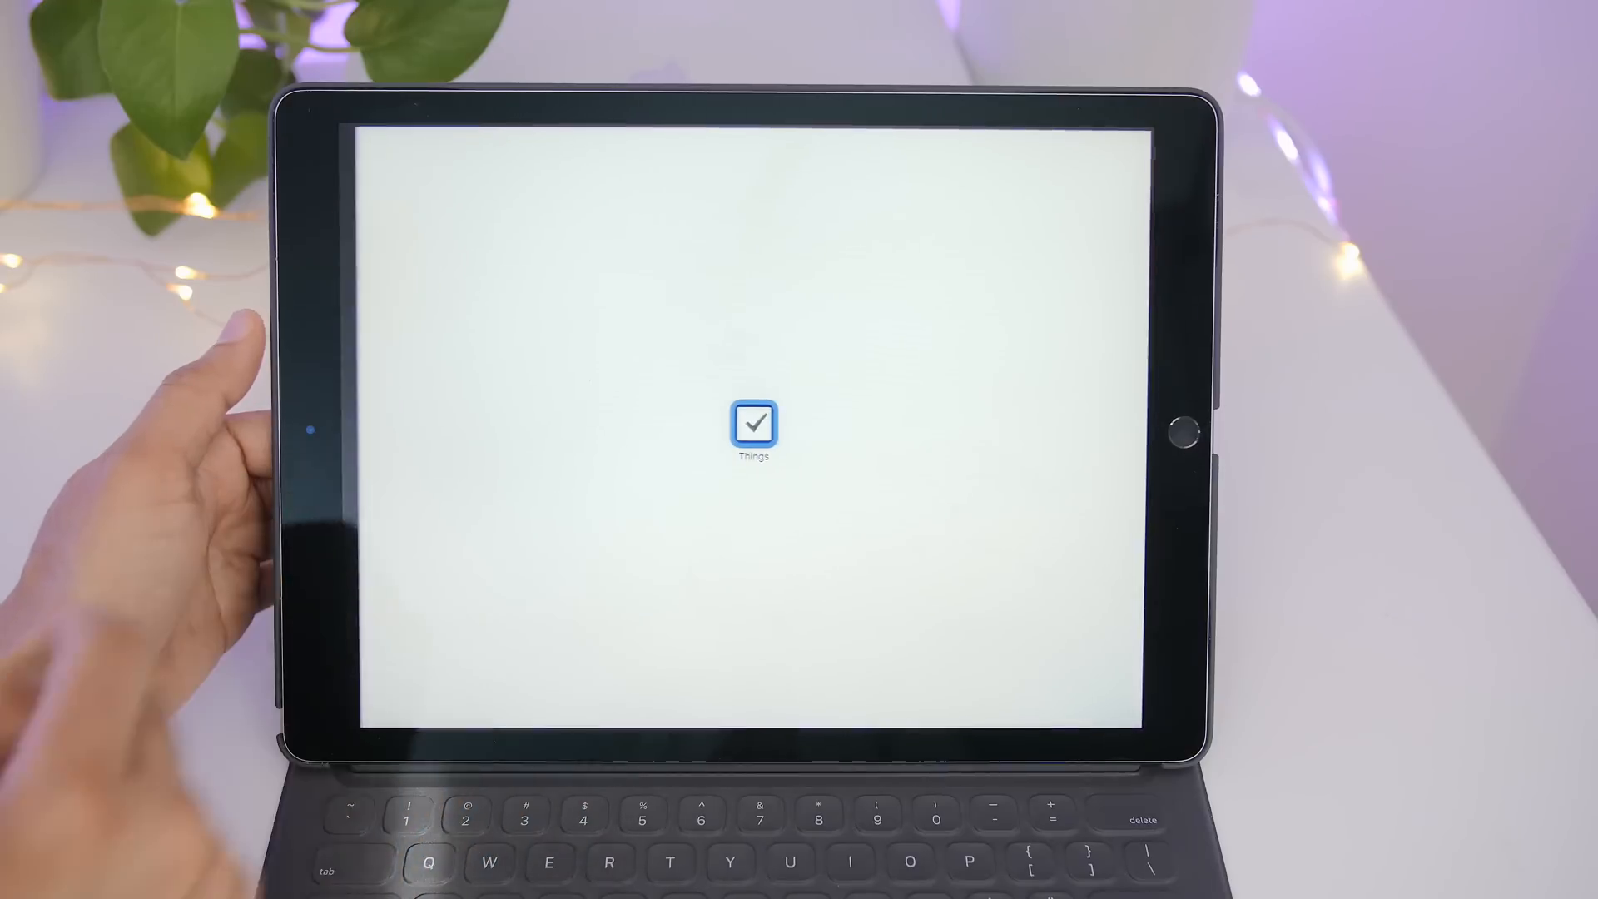
# Step: Dock Beam's apple subreddit in the narrow left pane with Things in the main pane
pyautogui.click(754, 423)
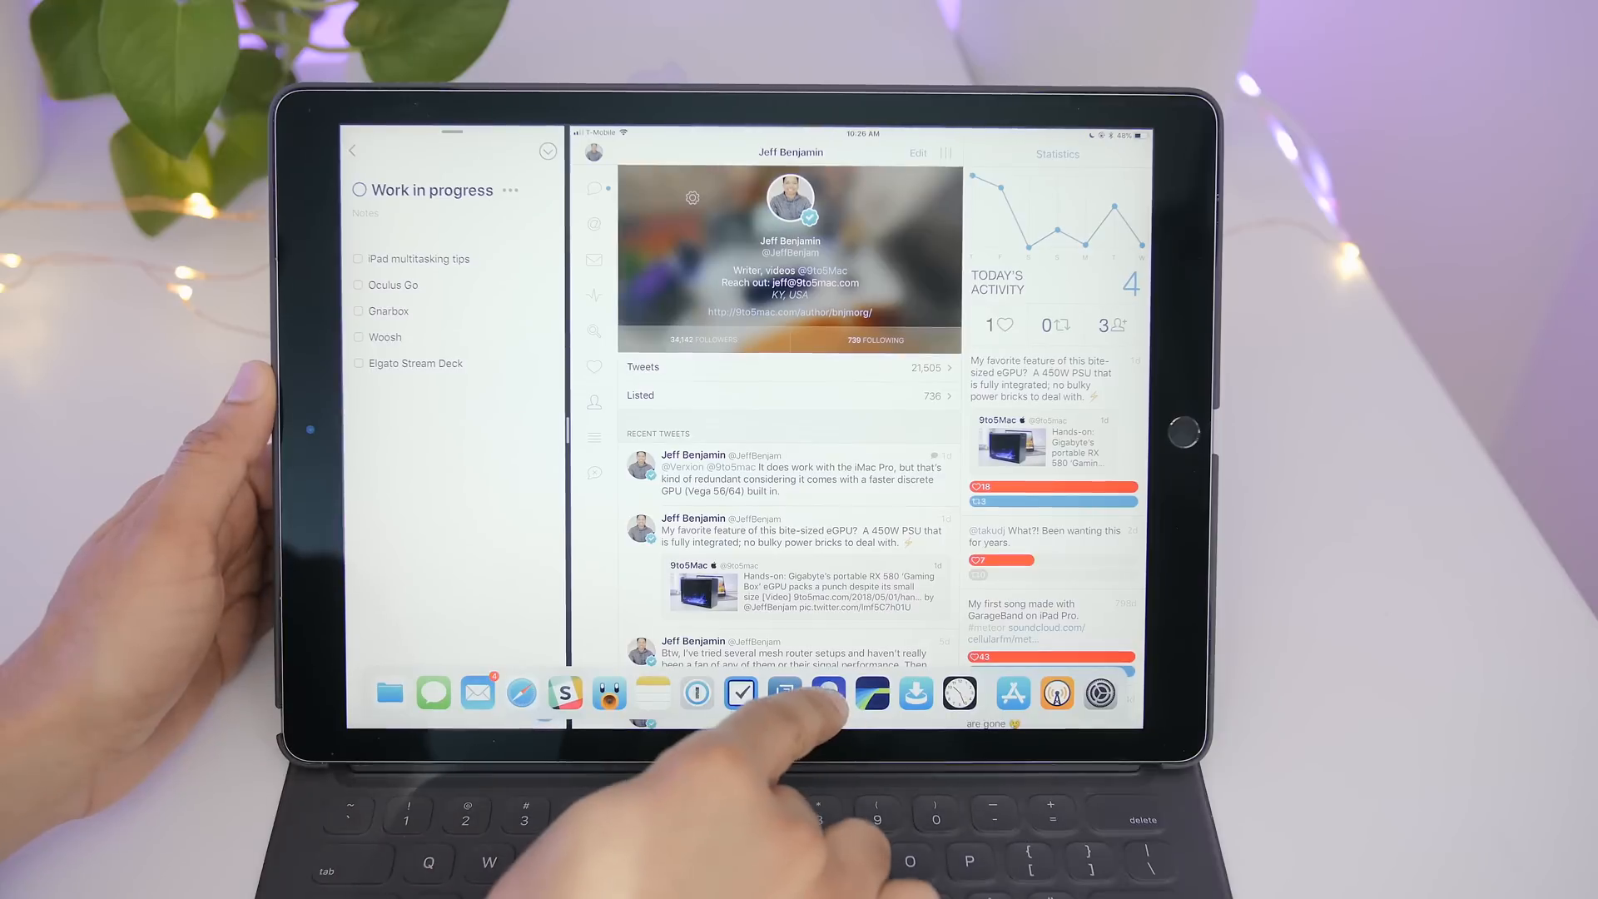
pyautogui.moveTo(825, 693); pyautogui.dragTo(454, 418)
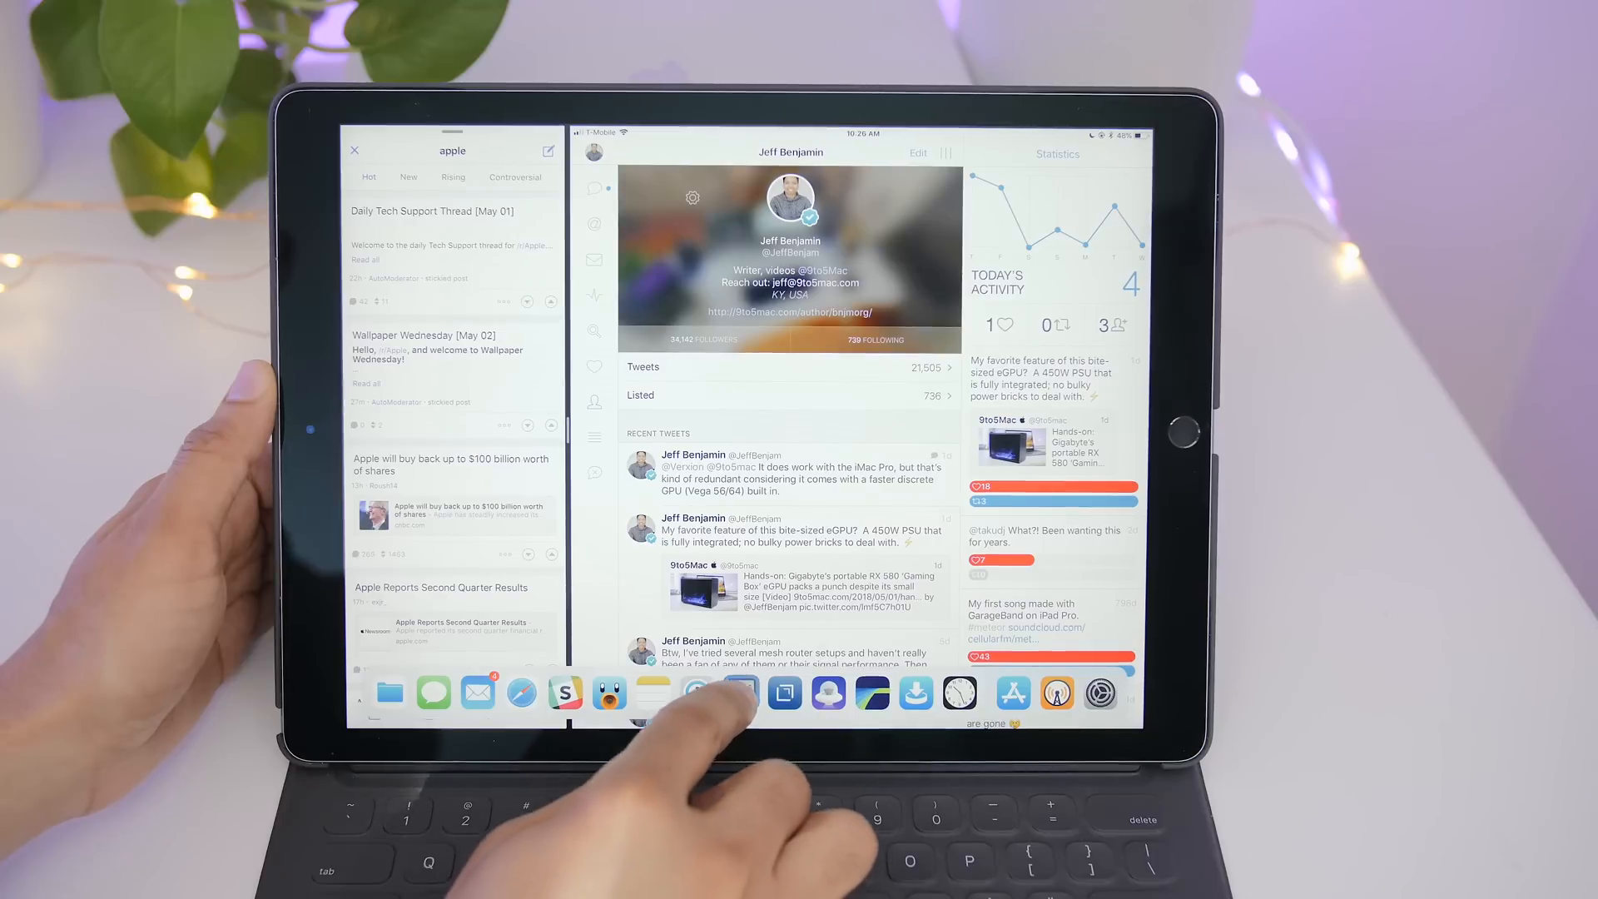
pyautogui.click(695, 694)
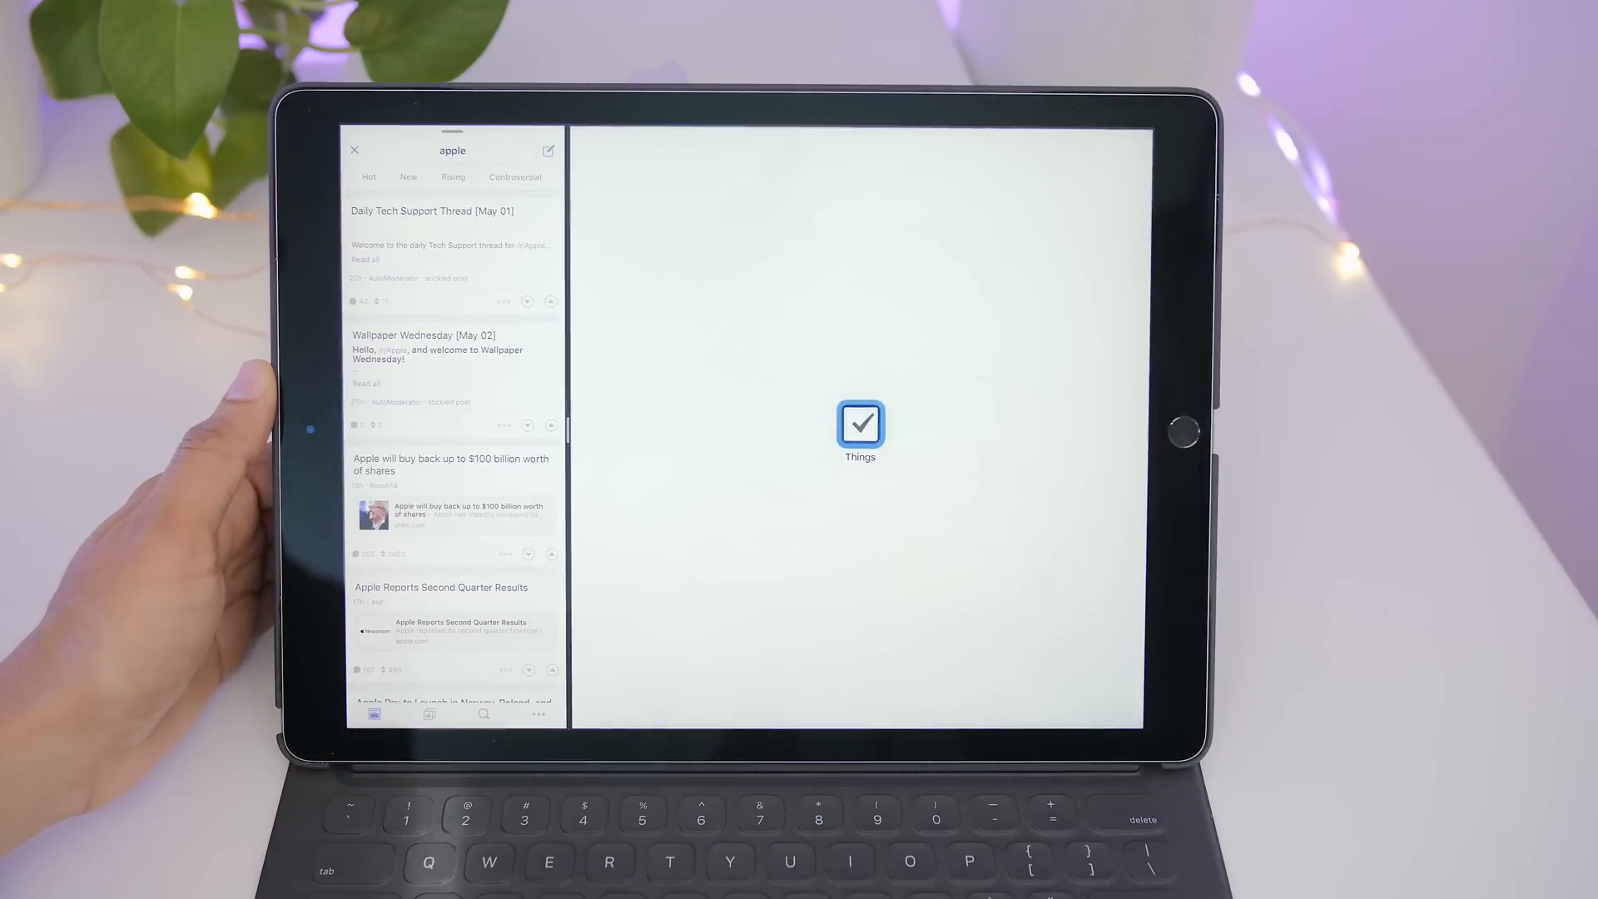
pyautogui.click(860, 423)
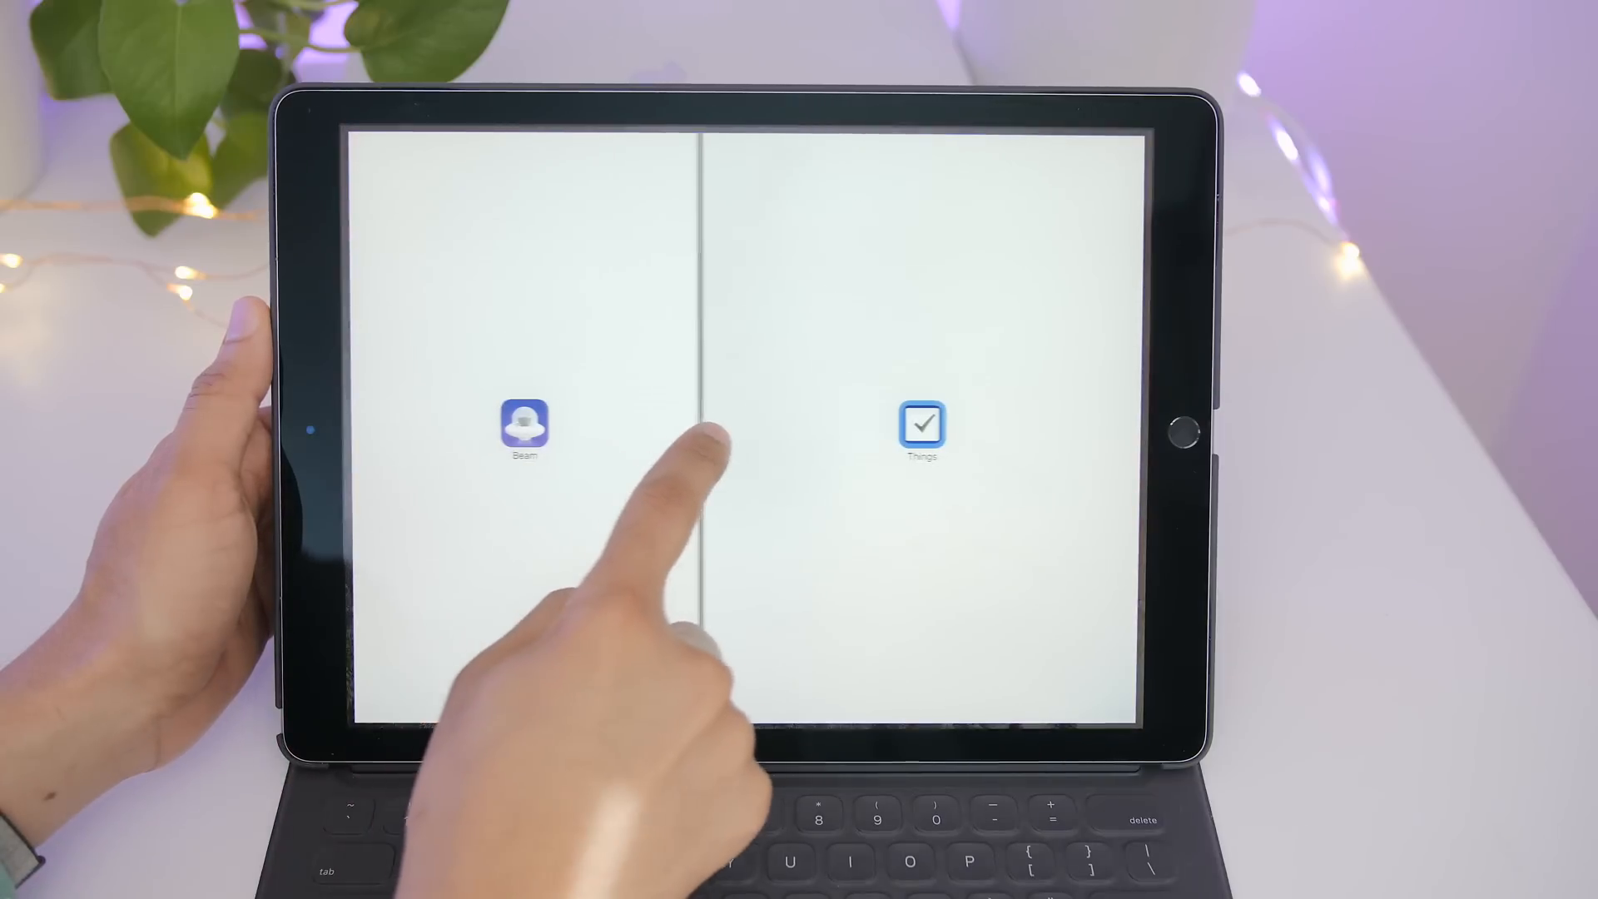
# Step: Drag the Beam–Things divider toward the center for a roughly even split
pyautogui.click(526, 423)
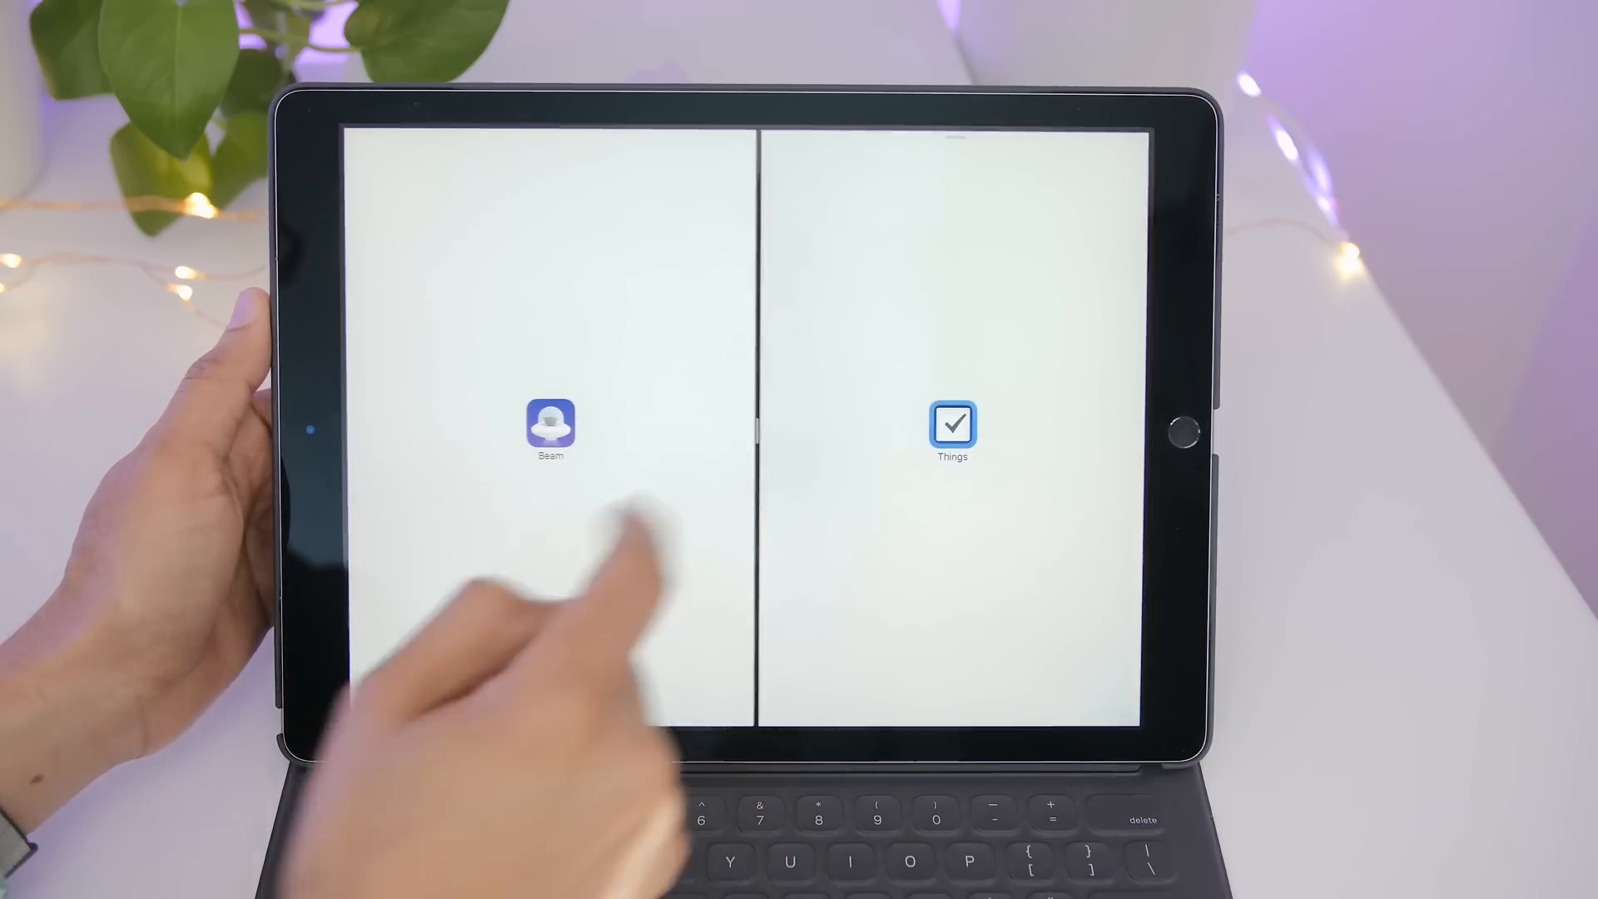
pyautogui.click(550, 426)
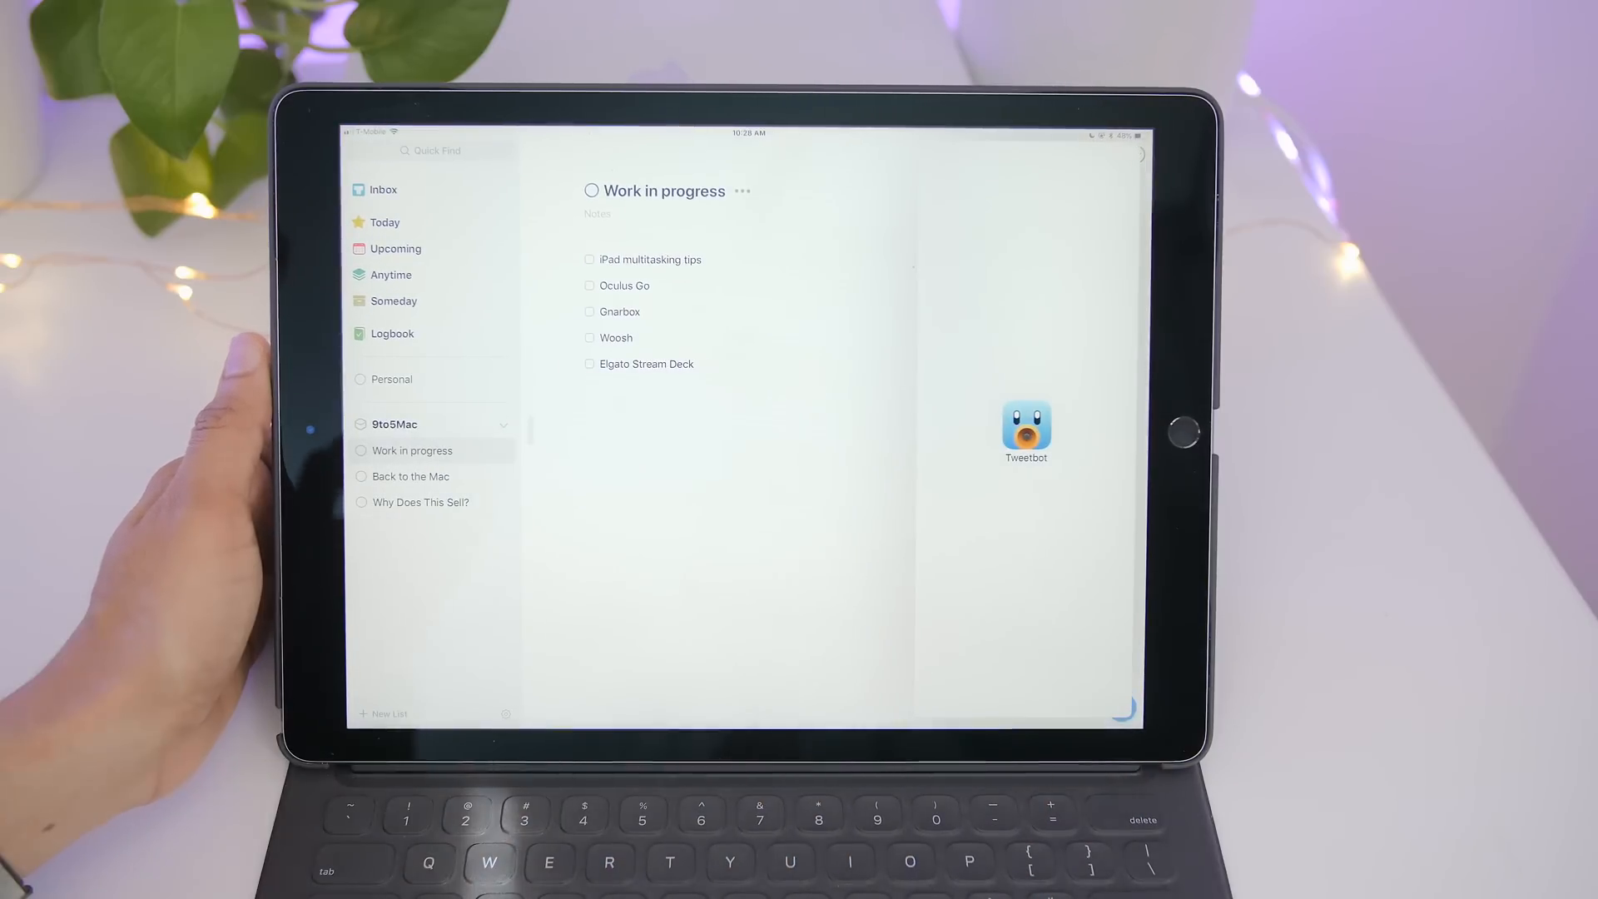
# Step: Drag Tweetbot from the Dock to the right edge beside Things' Work in progress list
pyautogui.click(1026, 423)
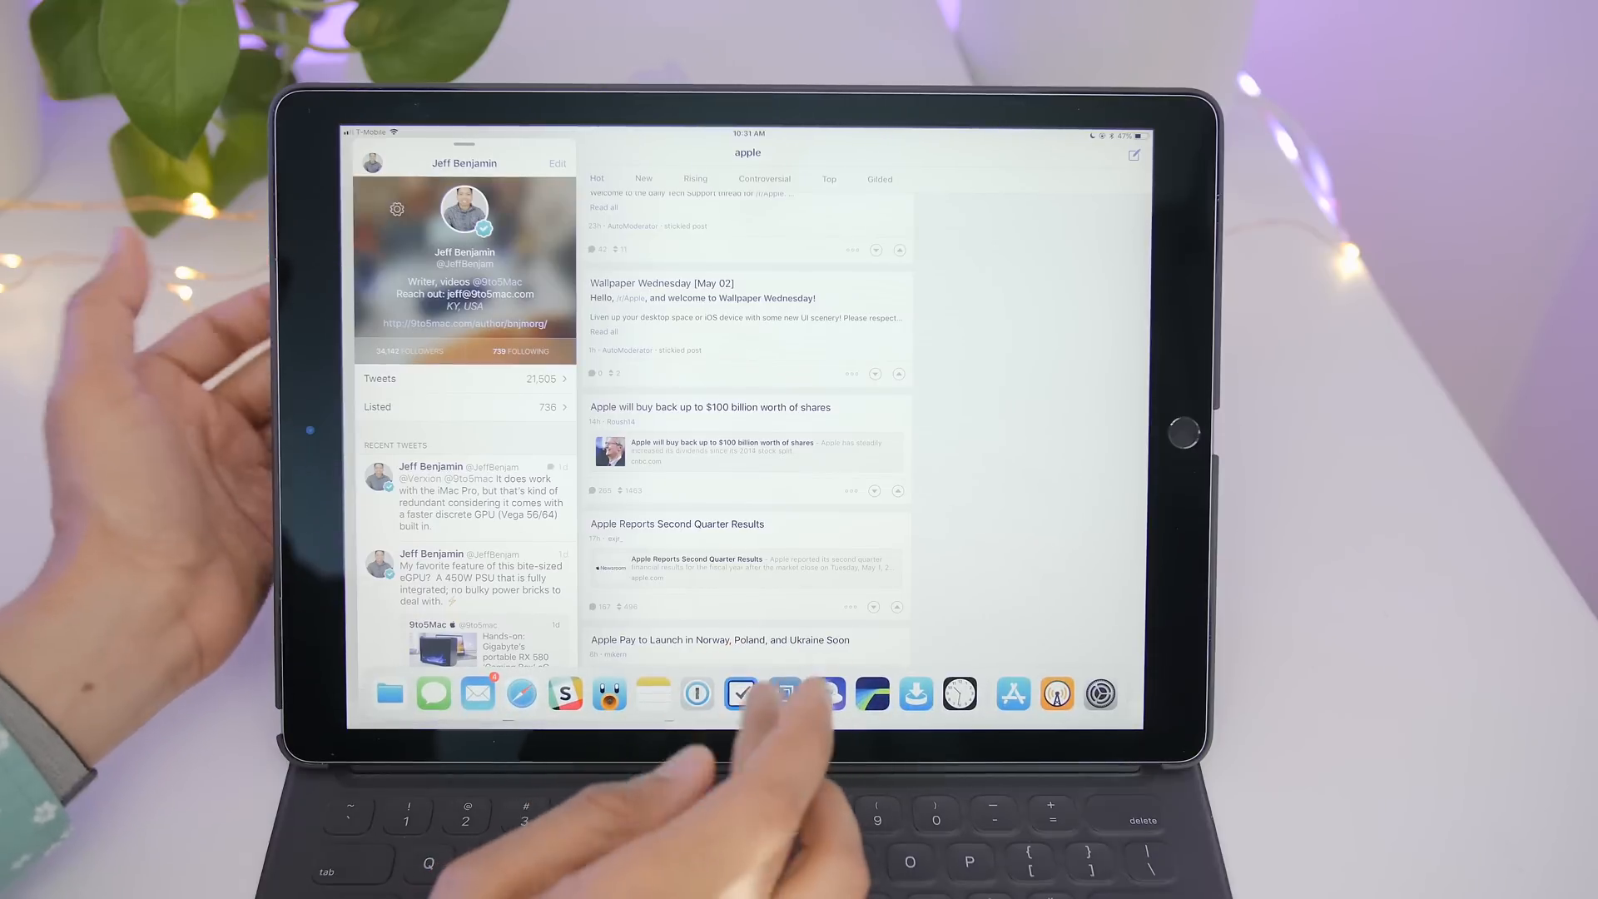
# Step: Open Things in the main pane with Tweetbot docked in the narrow right pane
pyautogui.click(741, 694)
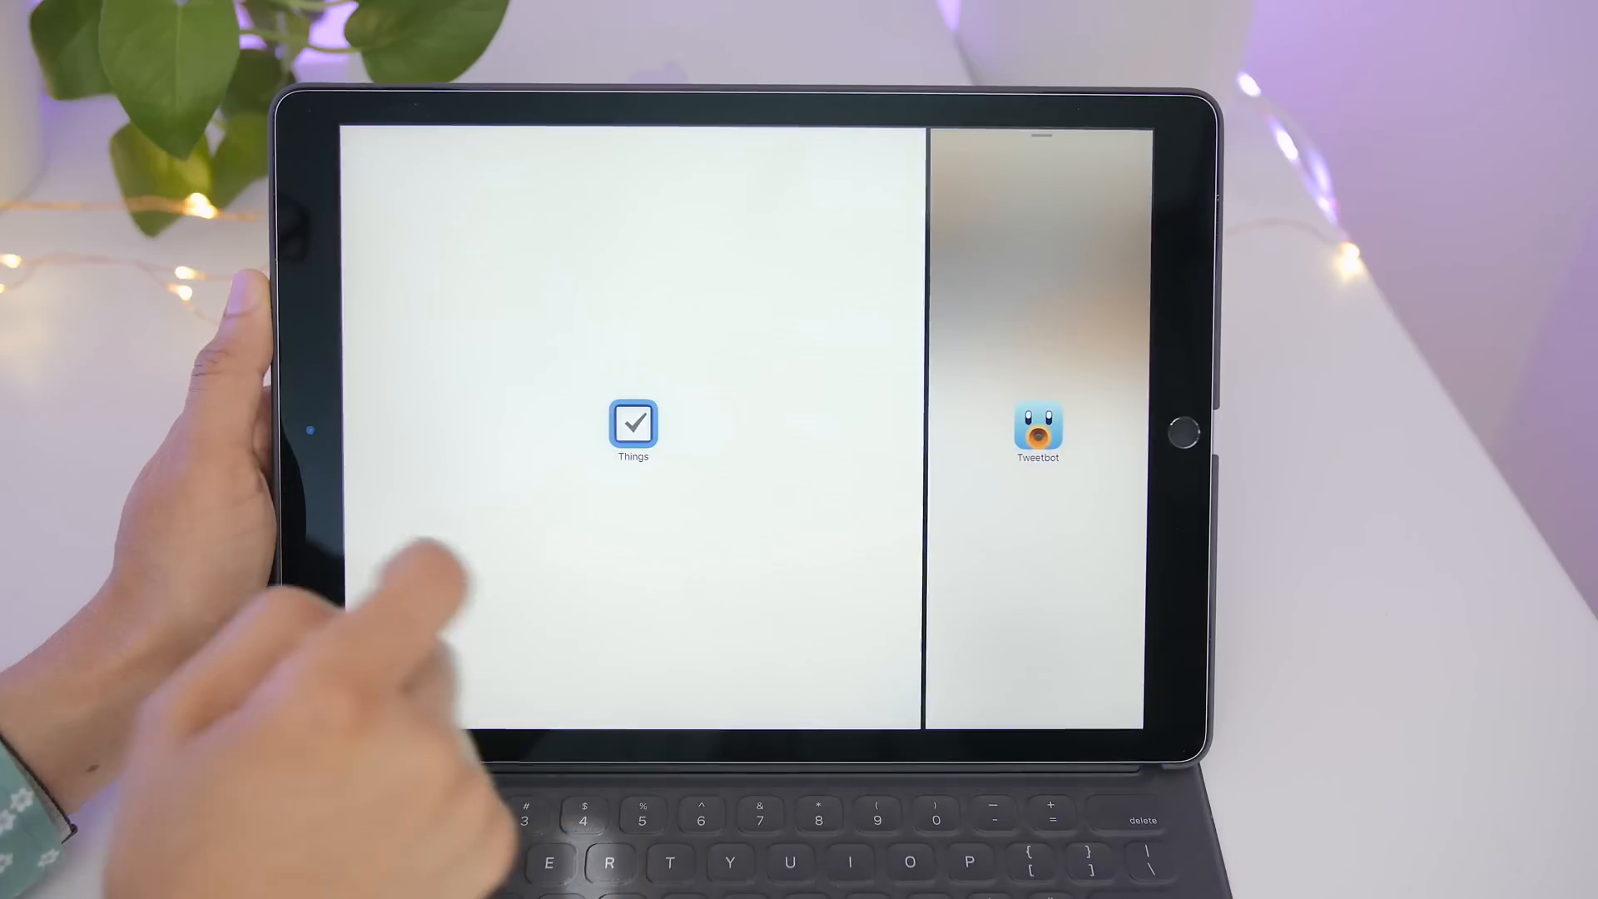
pyautogui.click(632, 423)
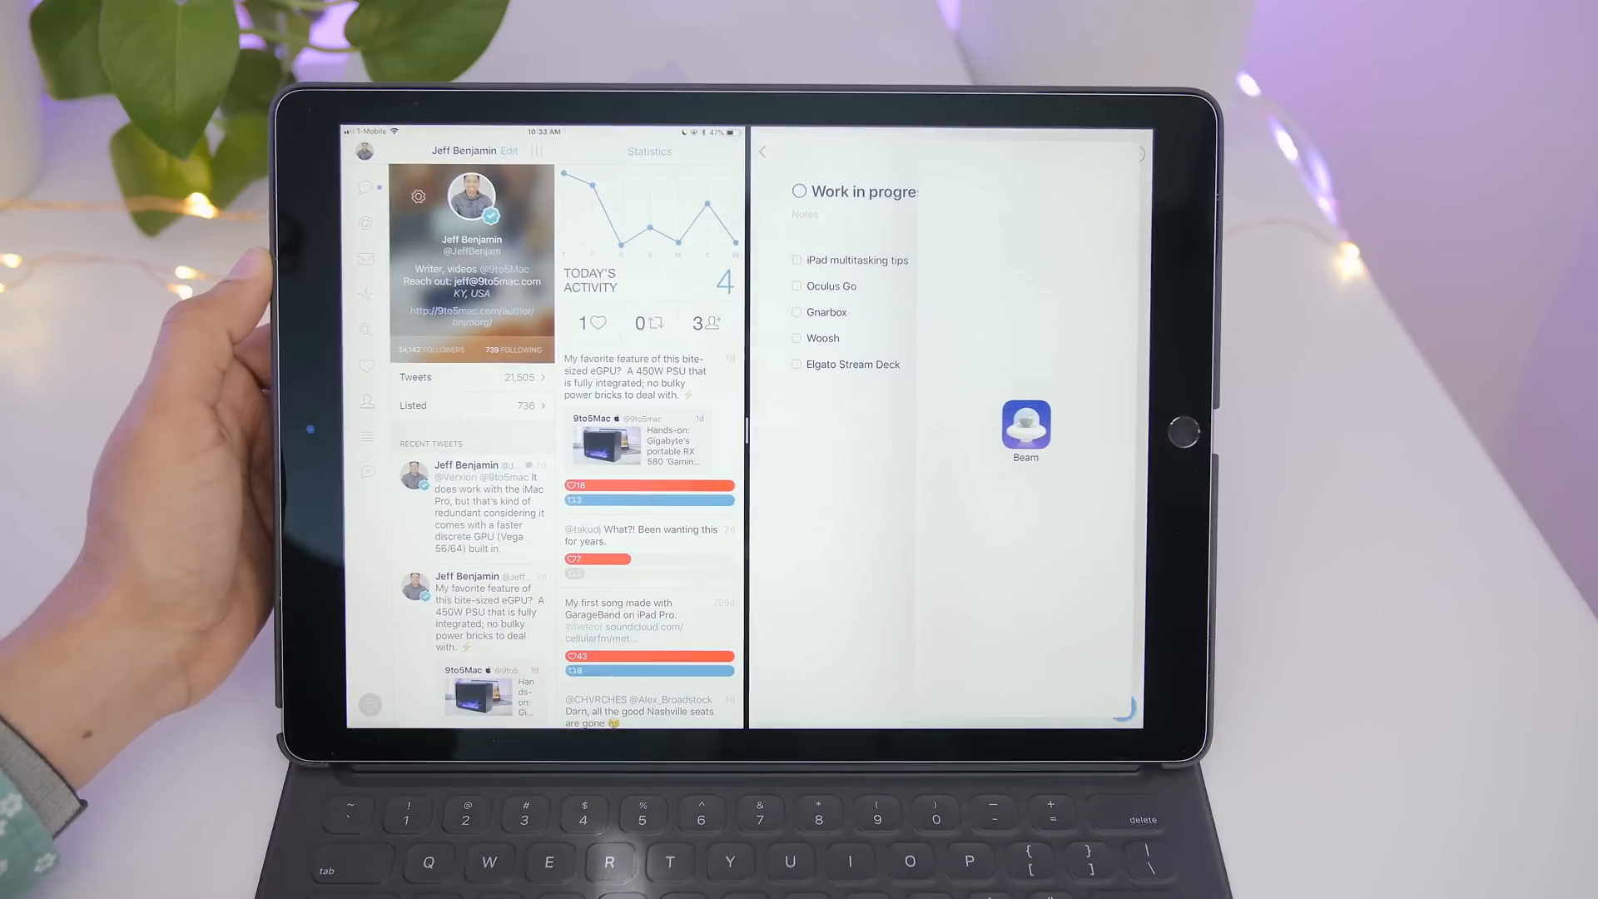
# Step: Drag Beam from the Dock onto the Things pane to float it in Slide Over
pyautogui.click(1025, 421)
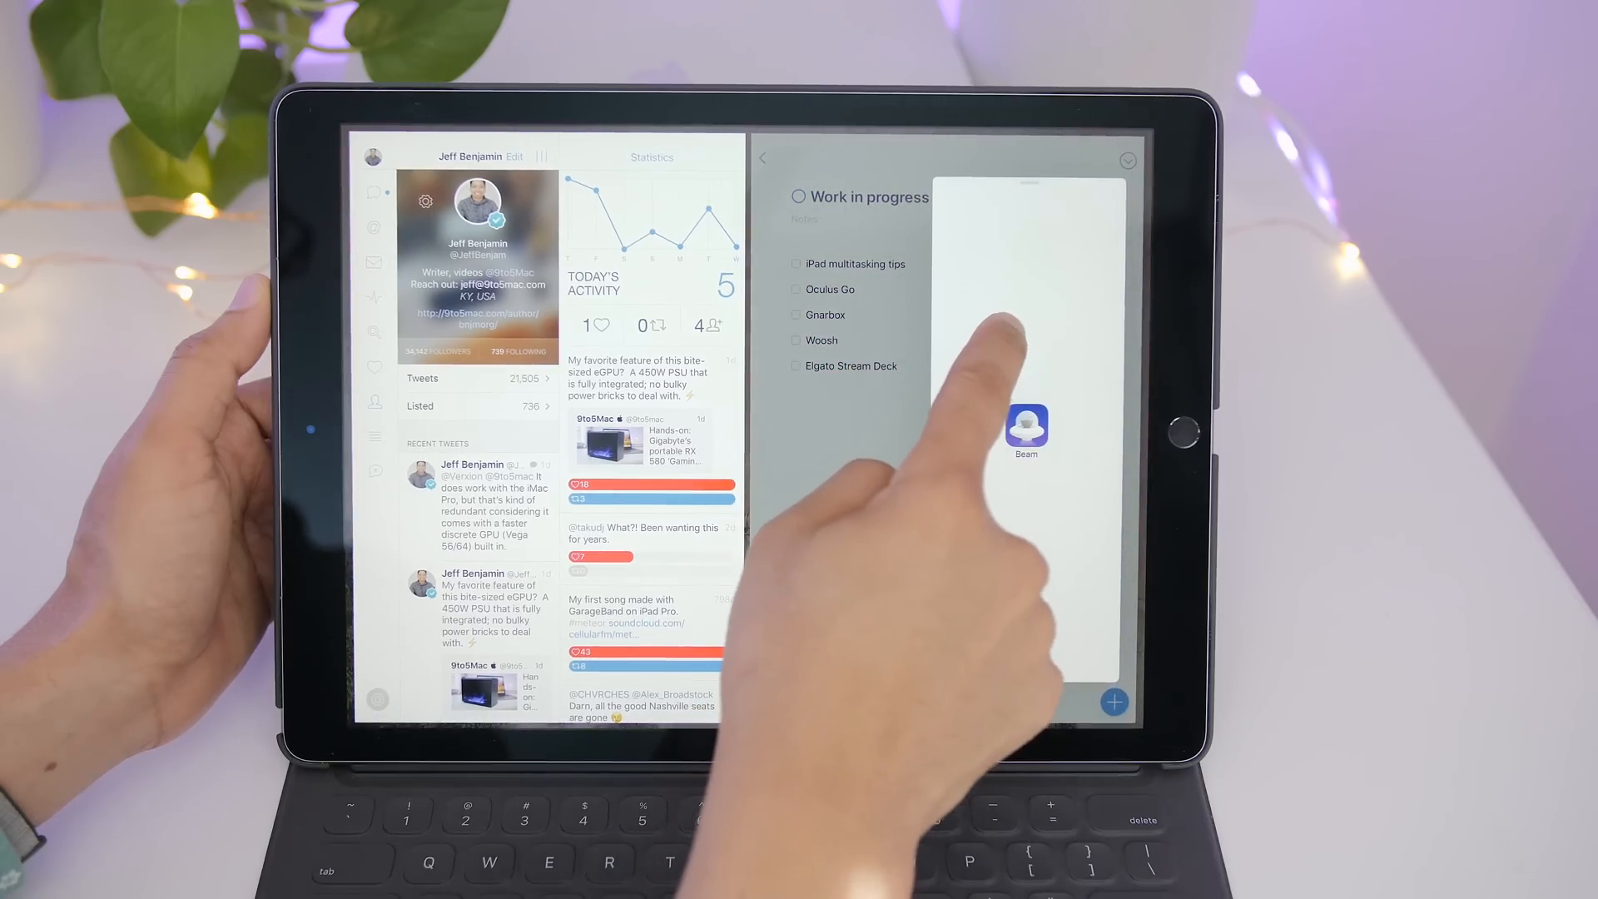
# Step: Tap inside the Beam Slide Over panel floating above the Things pane
pyautogui.click(1027, 426)
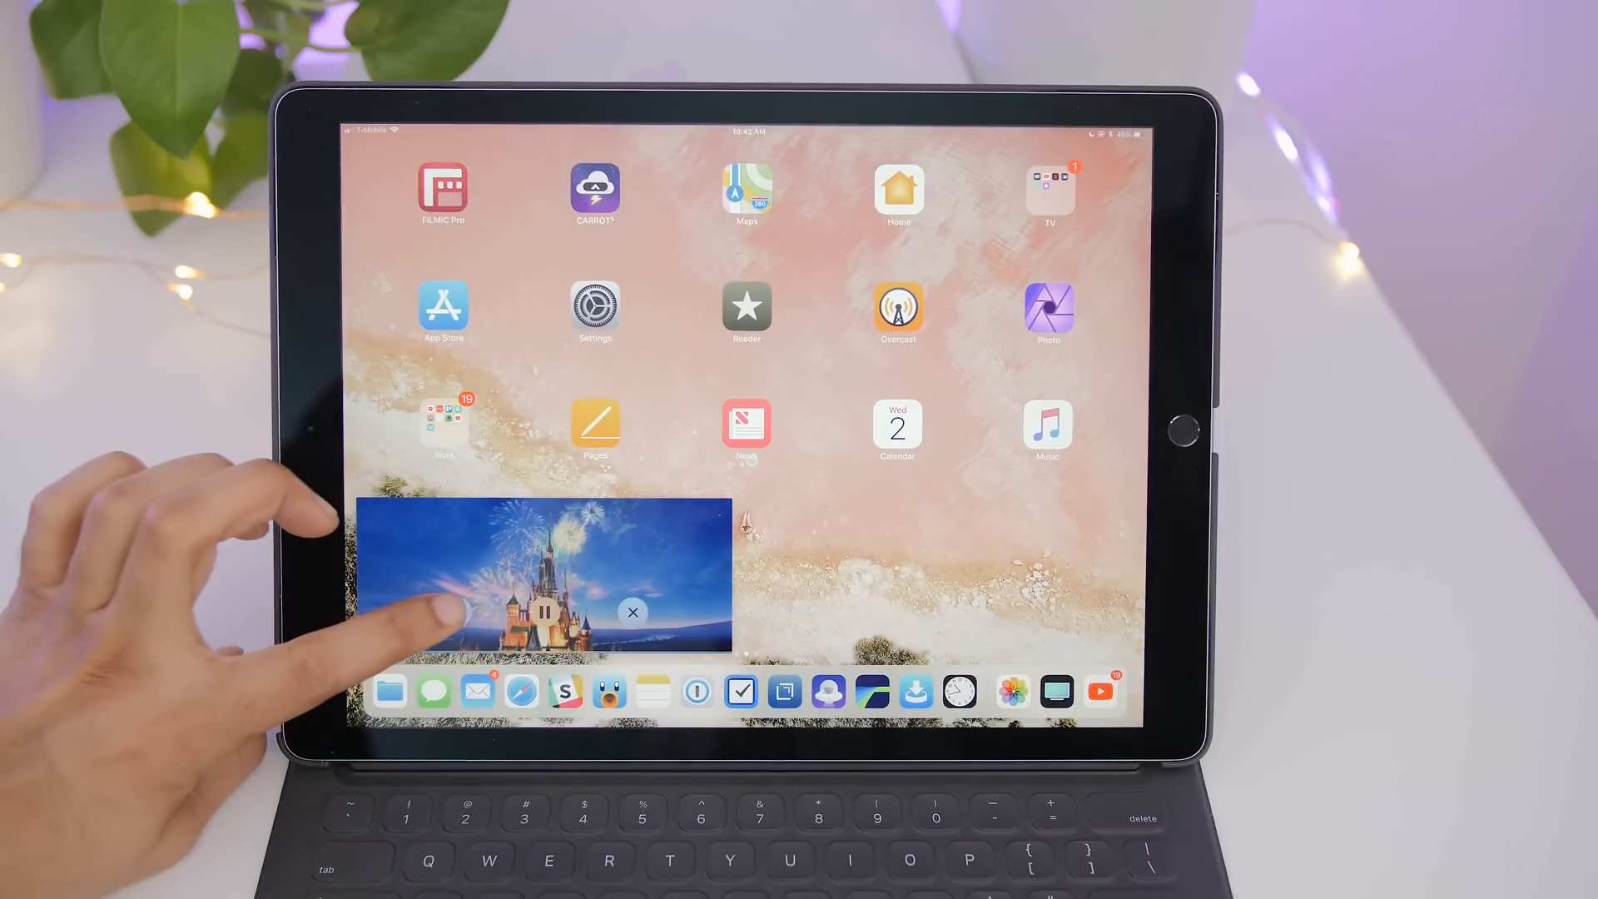
# Step: Expand the castle movie to full screen, then return it to picture-in-picture
pyautogui.click(520, 581)
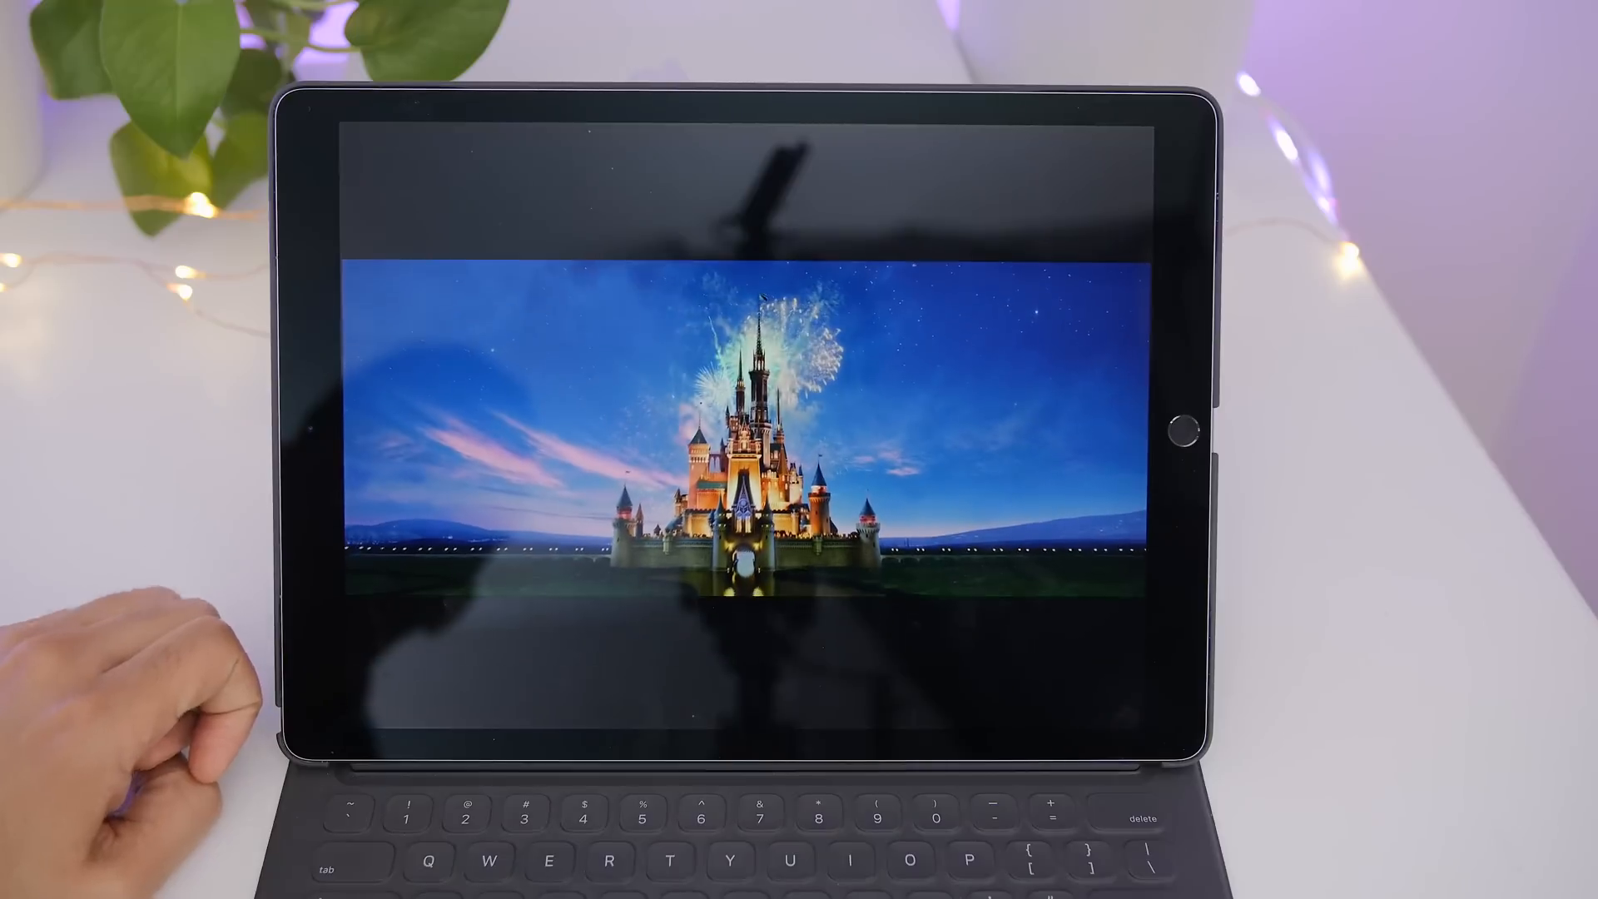
pyautogui.click(748, 418)
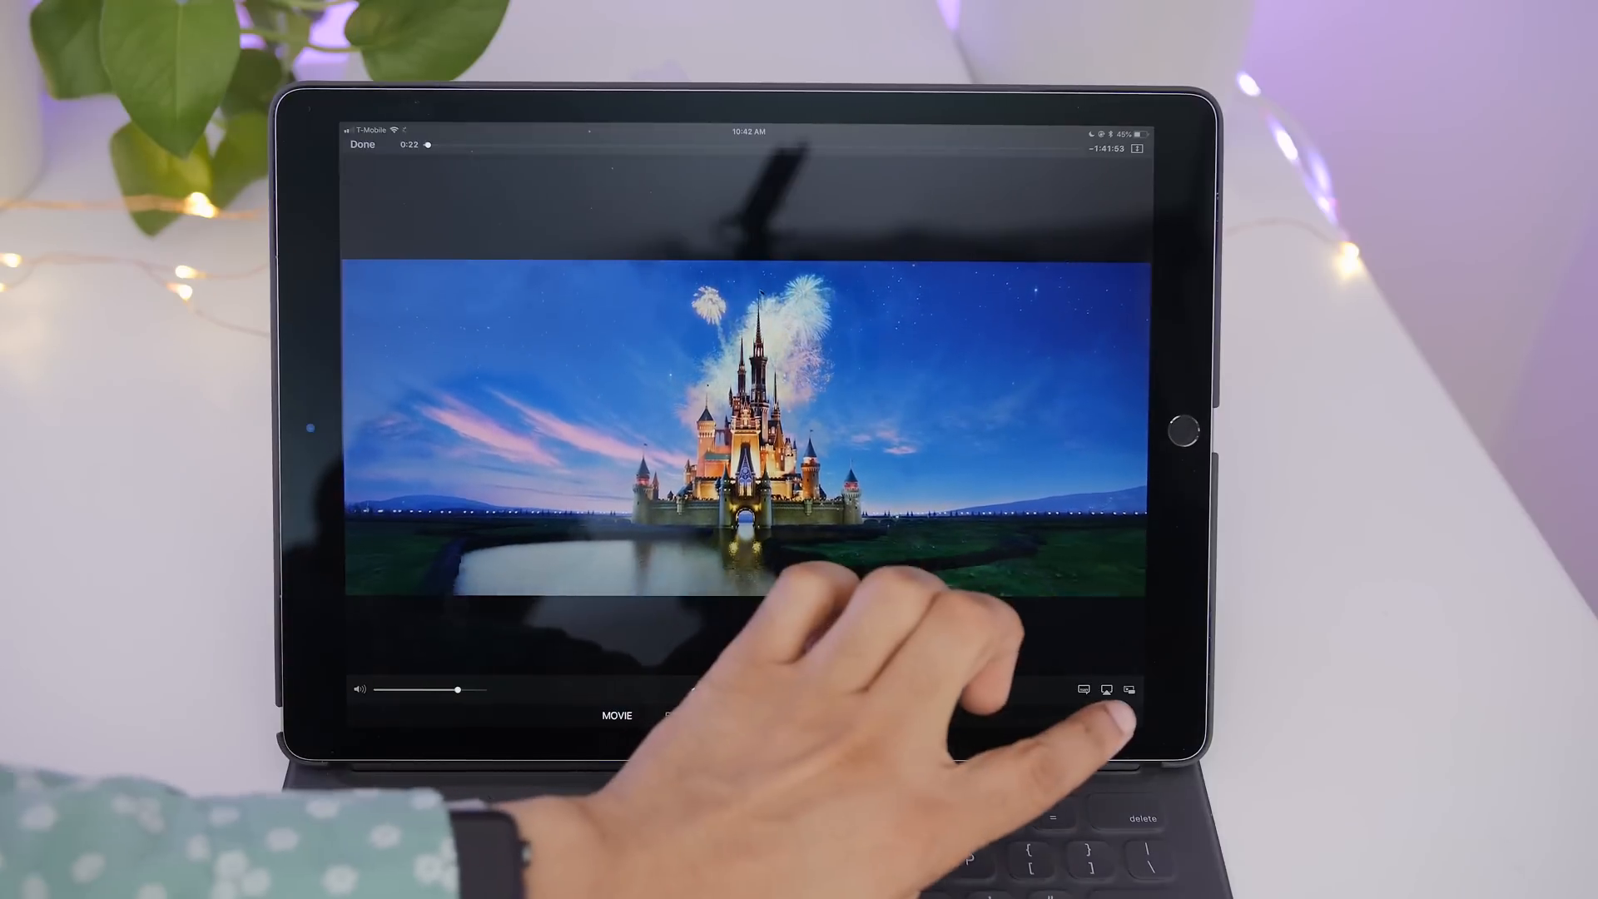
pyautogui.click(1106, 689)
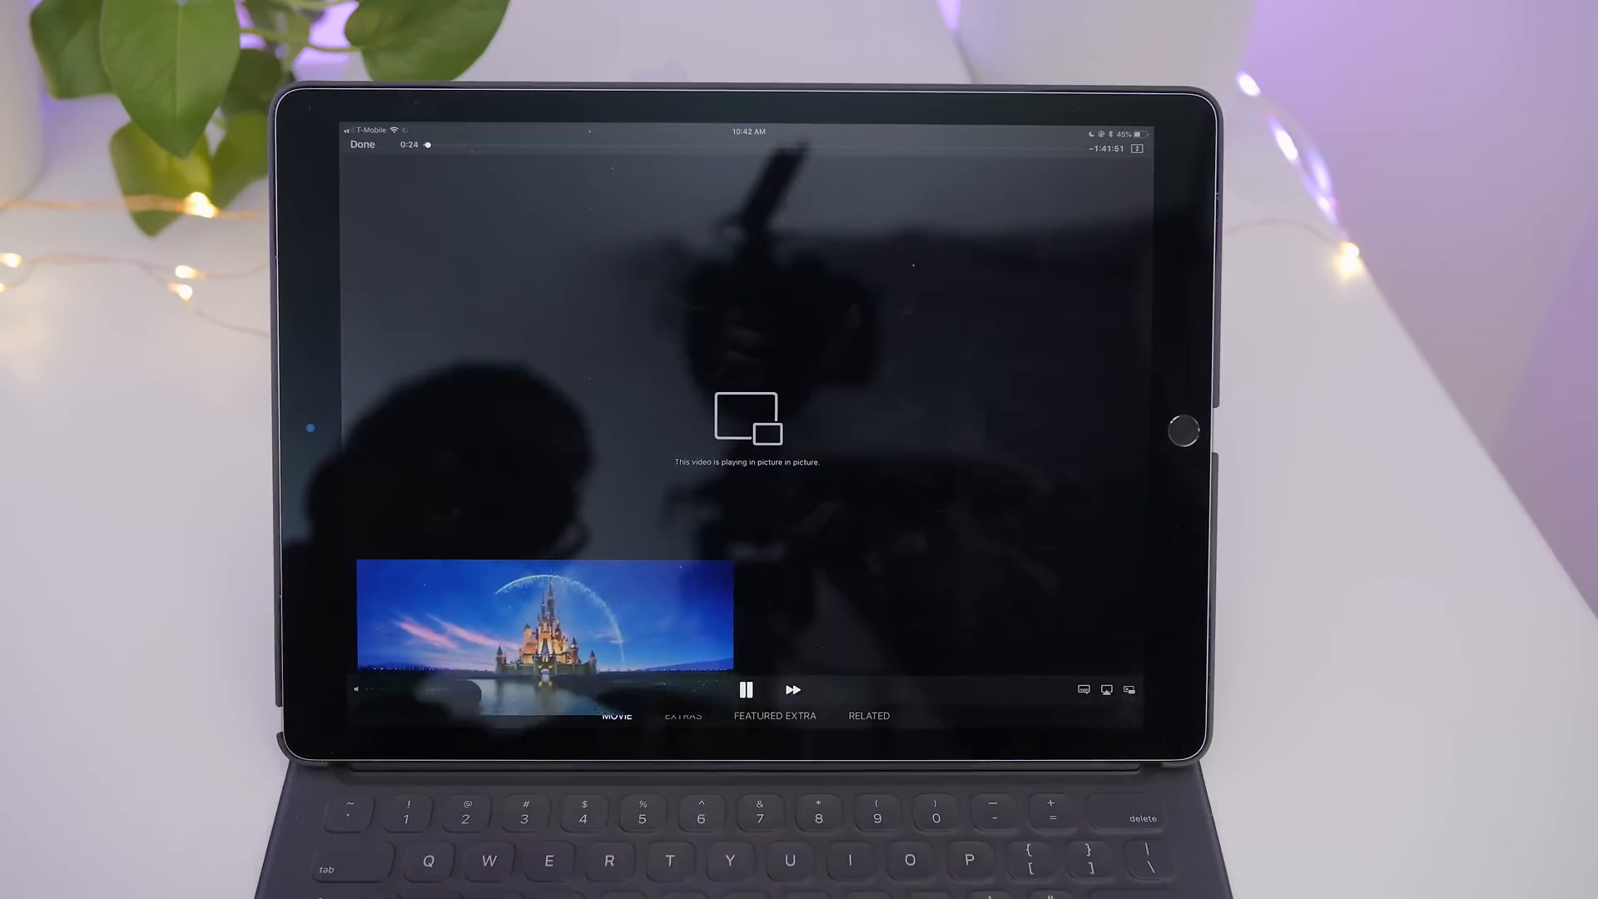
pyautogui.click(362, 144)
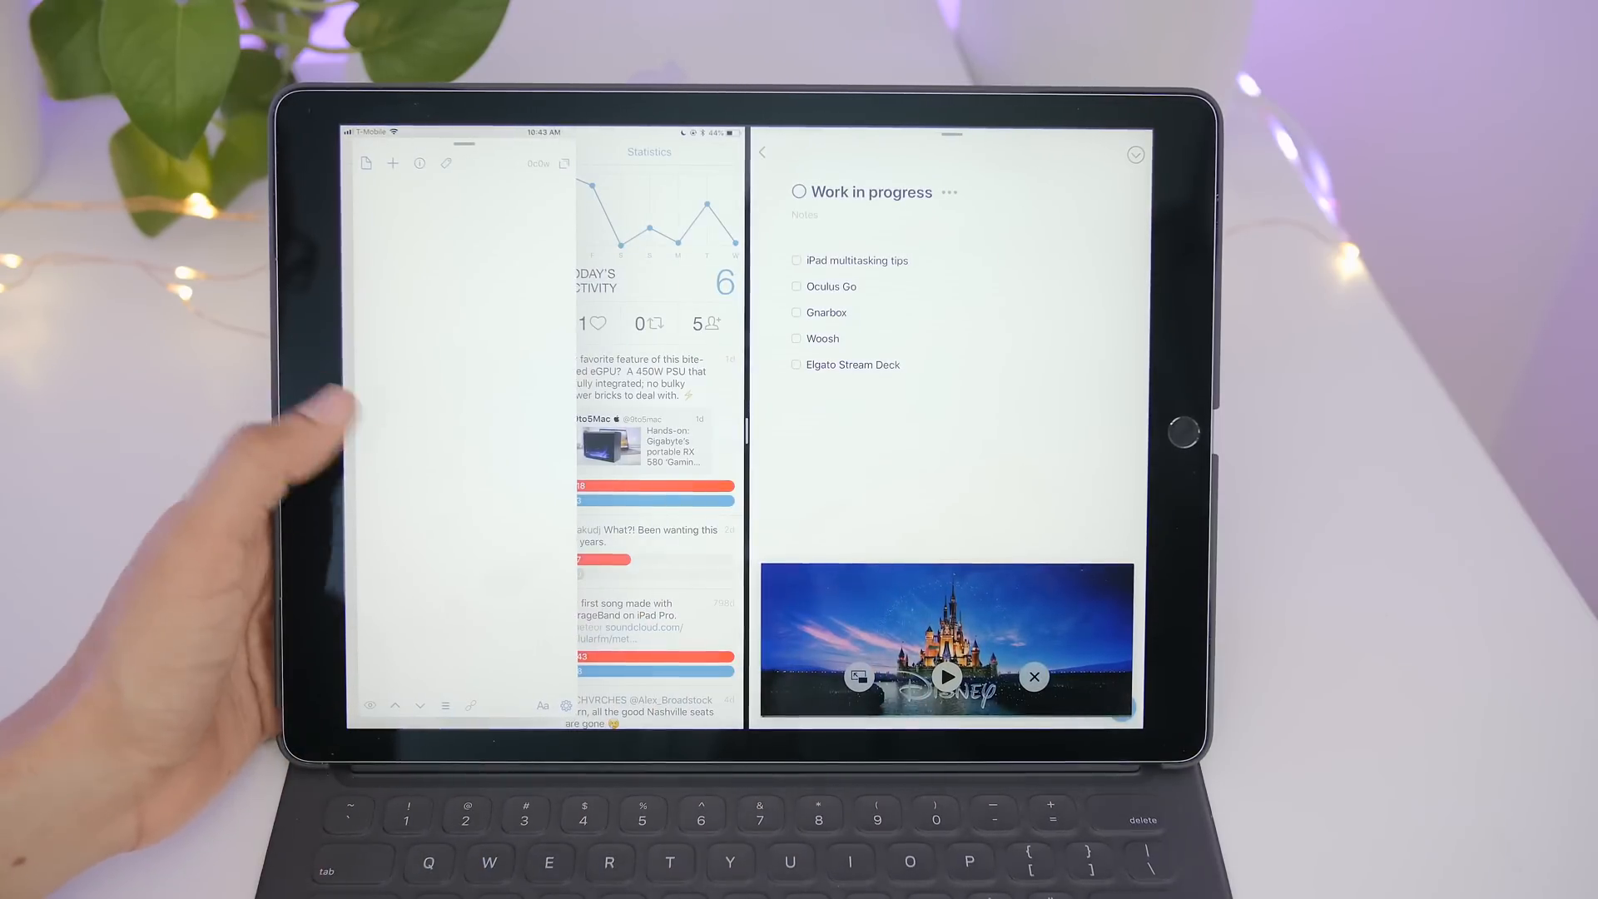
# Step: Tap into the floating Drafts panel and type 'Typ'
pyautogui.click(459, 305)
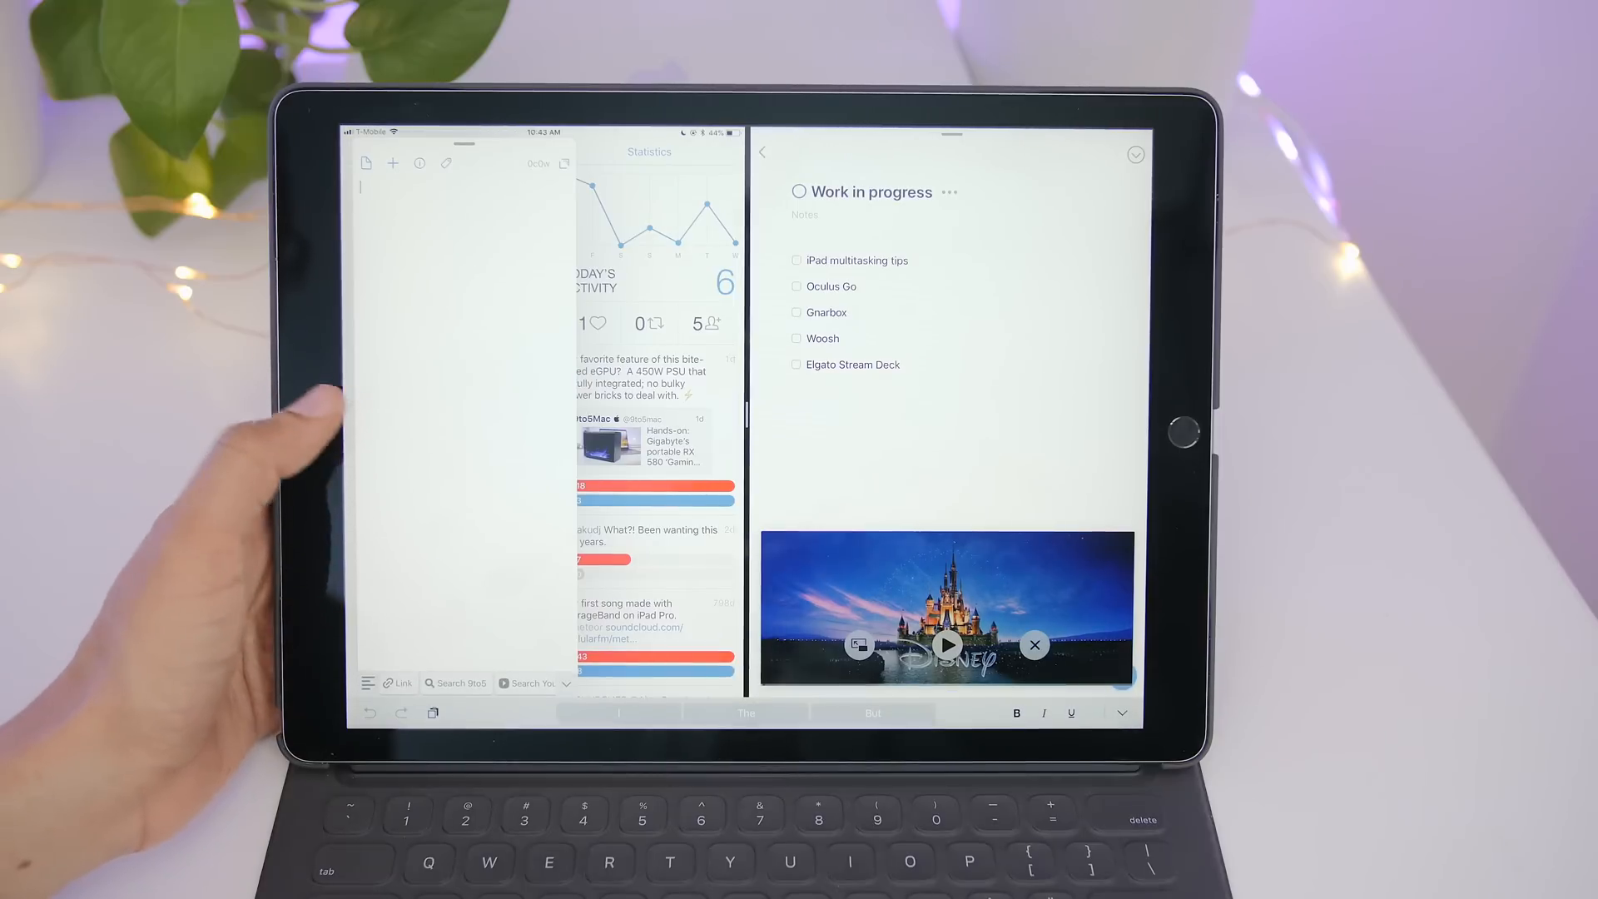
pyautogui.write('Typ')
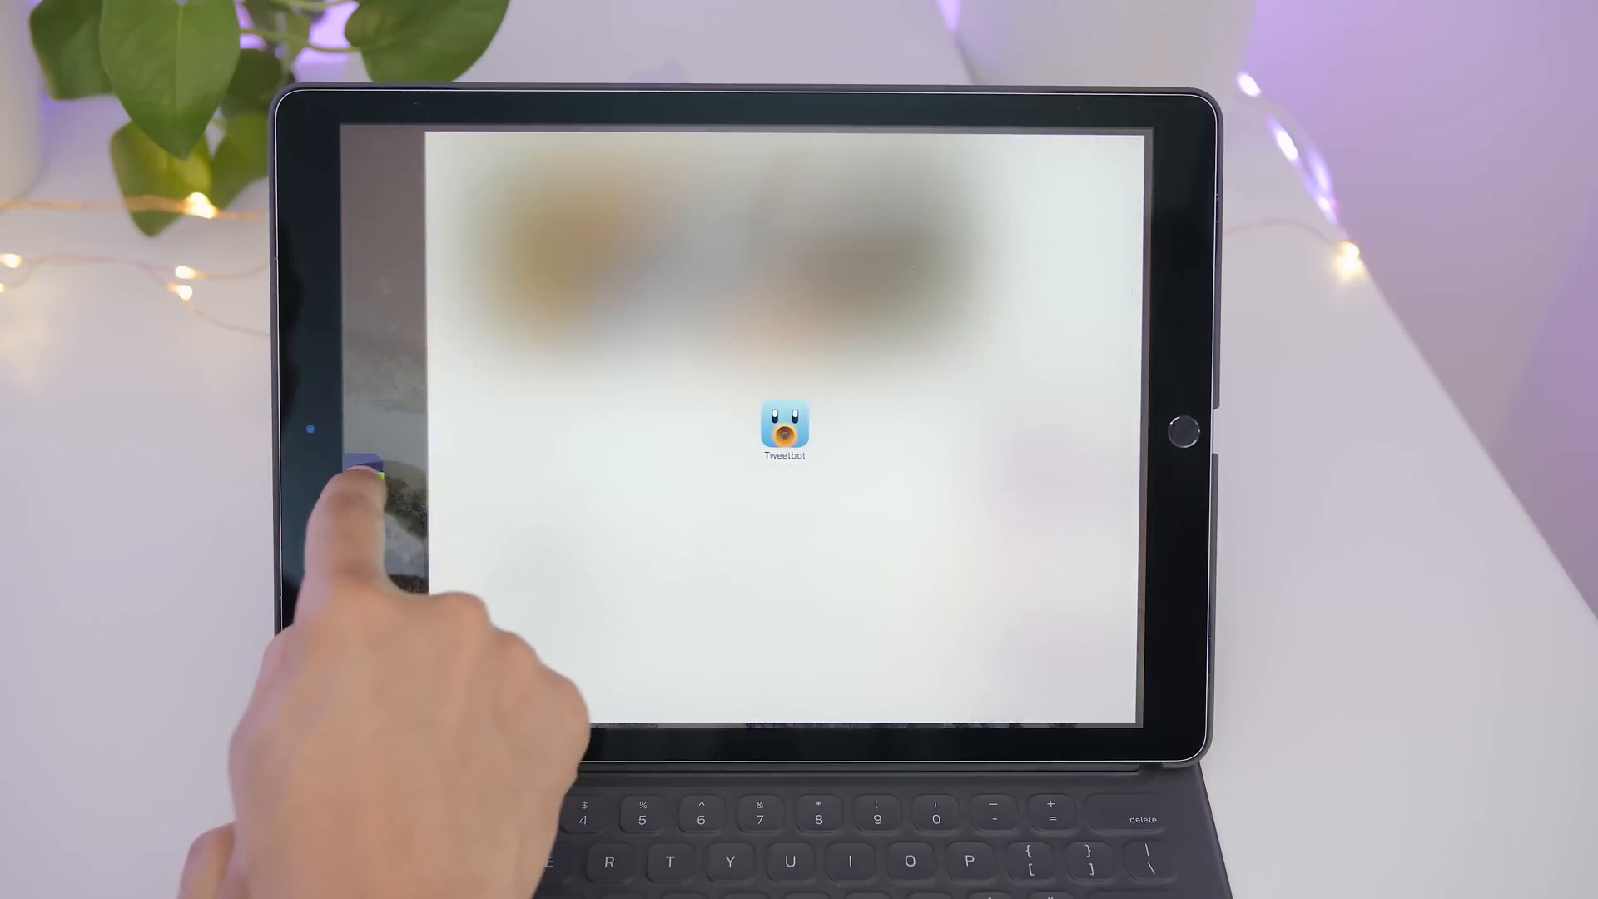
# Step: Drop Tweetbot beside the photo-editing app to open it in Split View
pyautogui.click(784, 423)
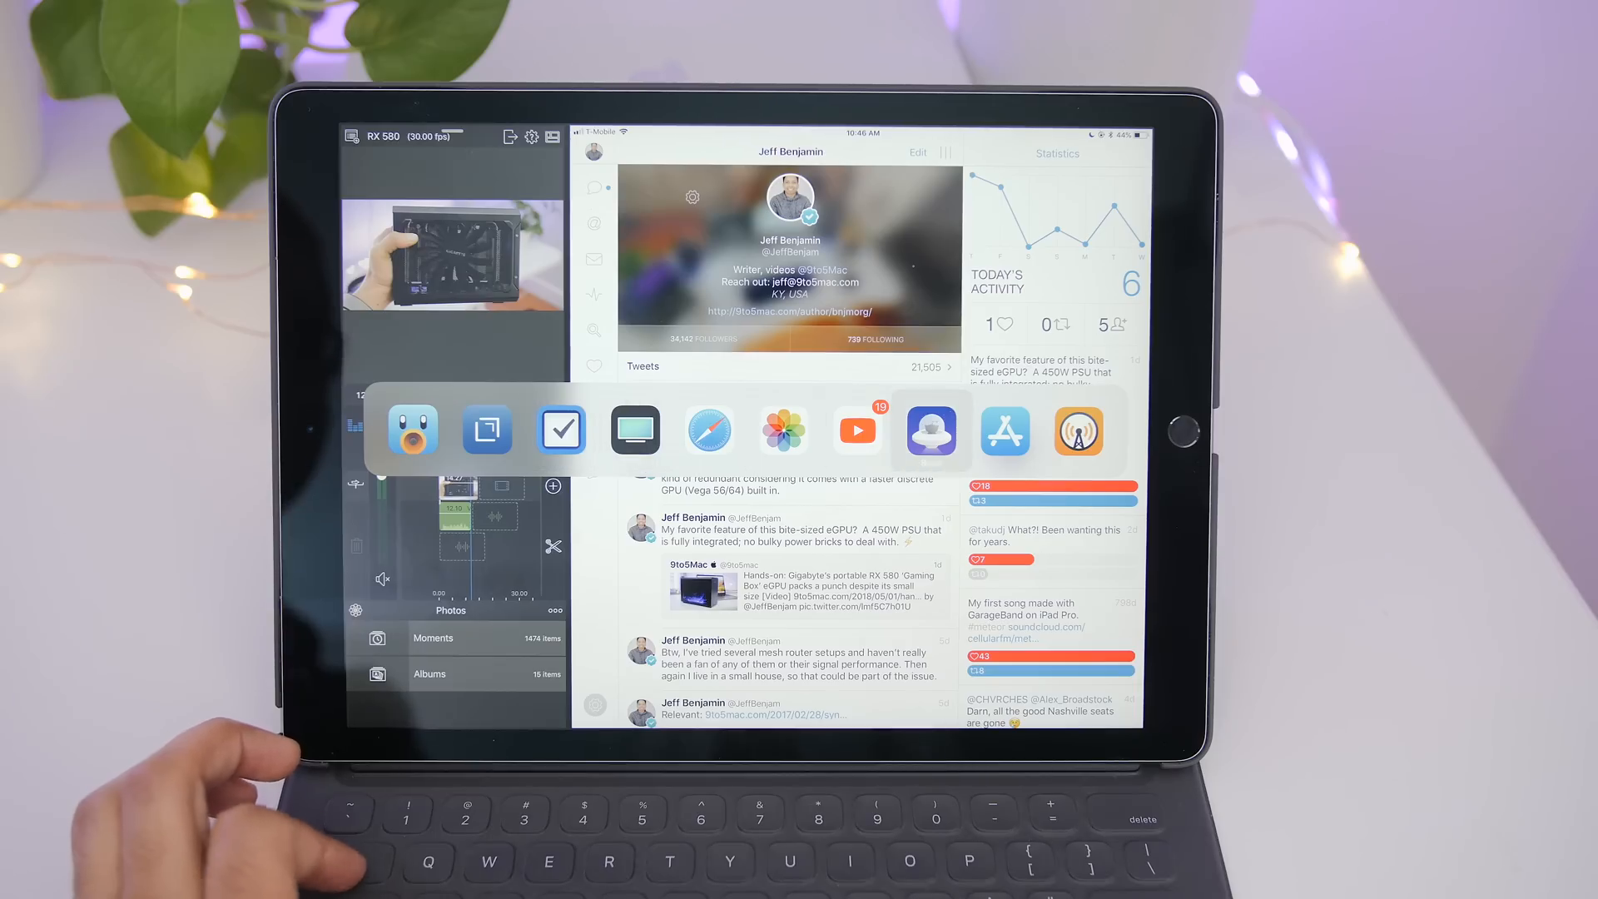
# Step: Cycle through open apps in the switcher and land on Overcast's 9to5Mac Happy Hour list
pyautogui.click(929, 429)
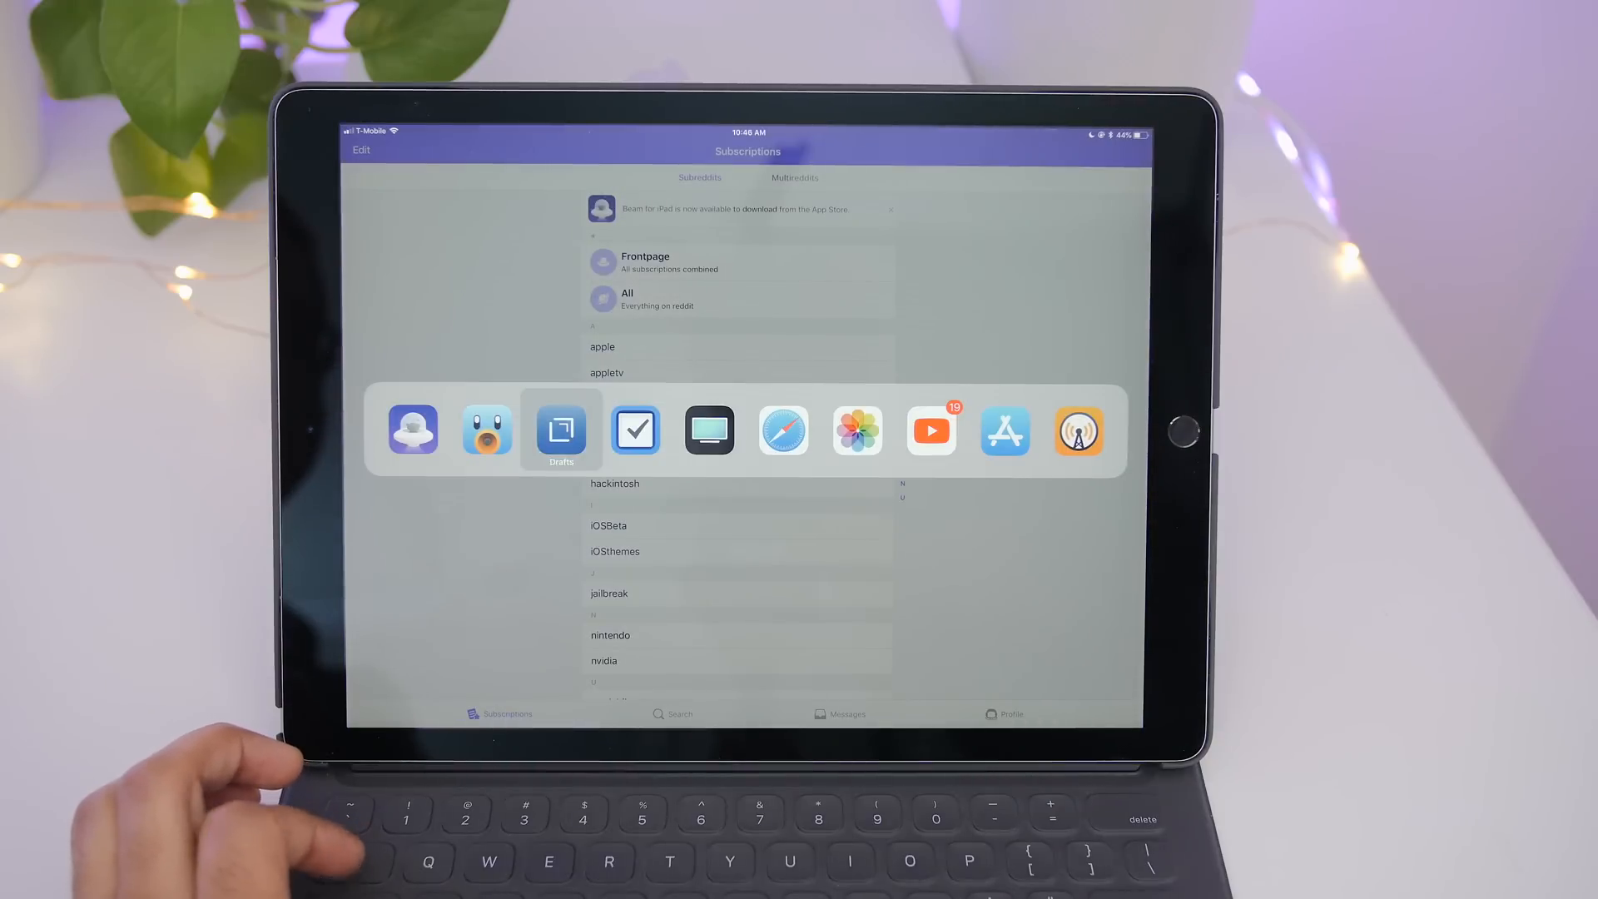
pyautogui.click(636, 430)
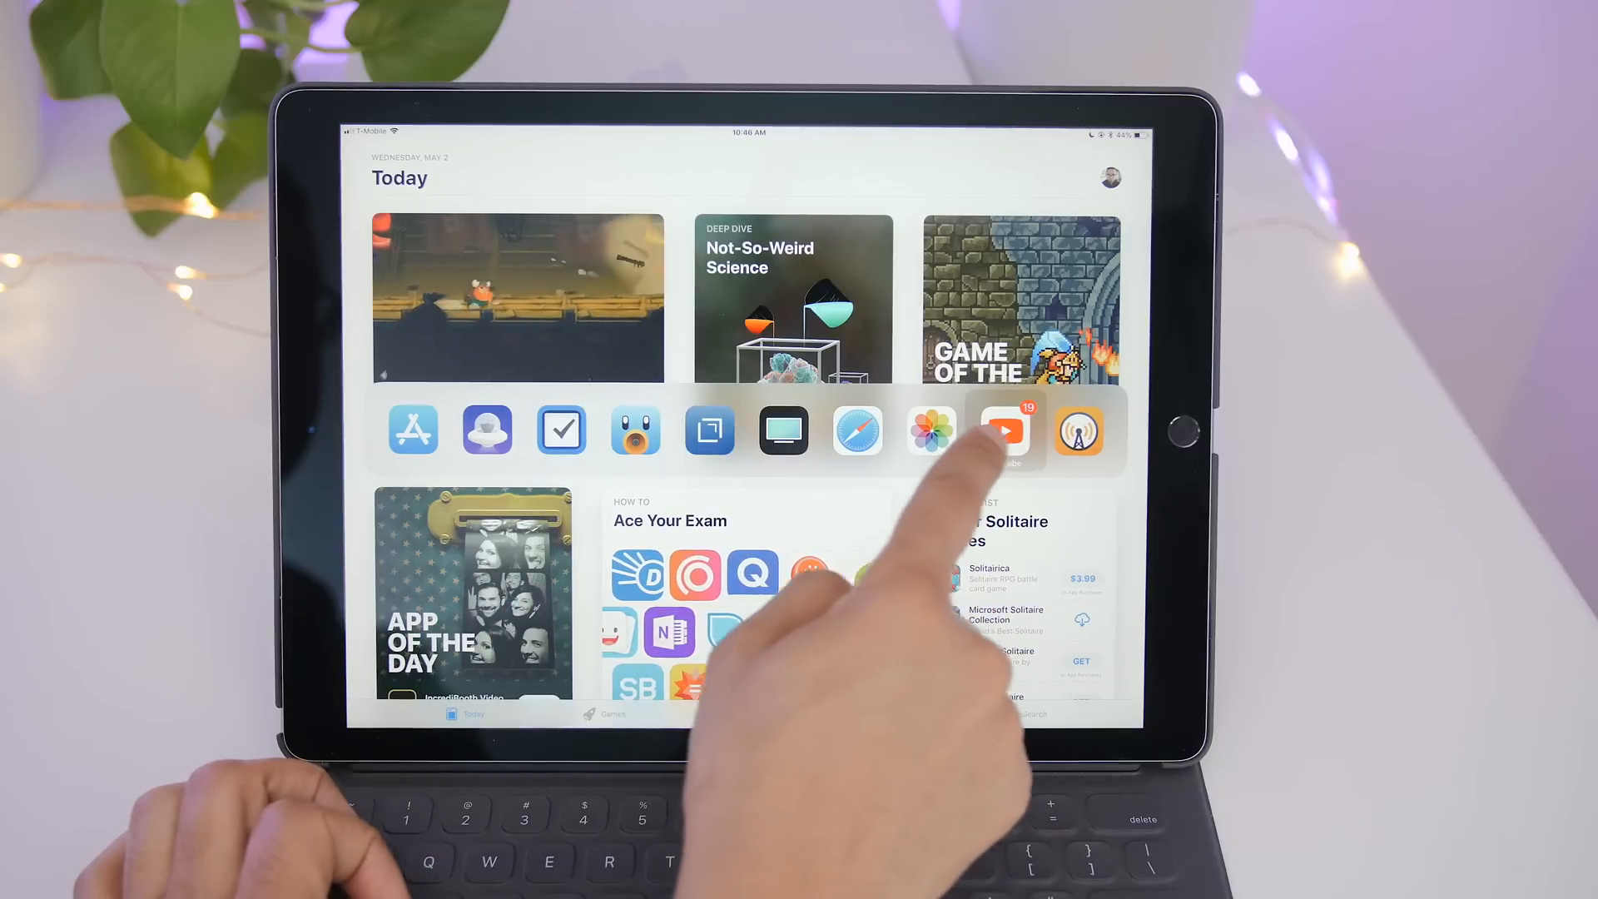
pyautogui.click(1079, 430)
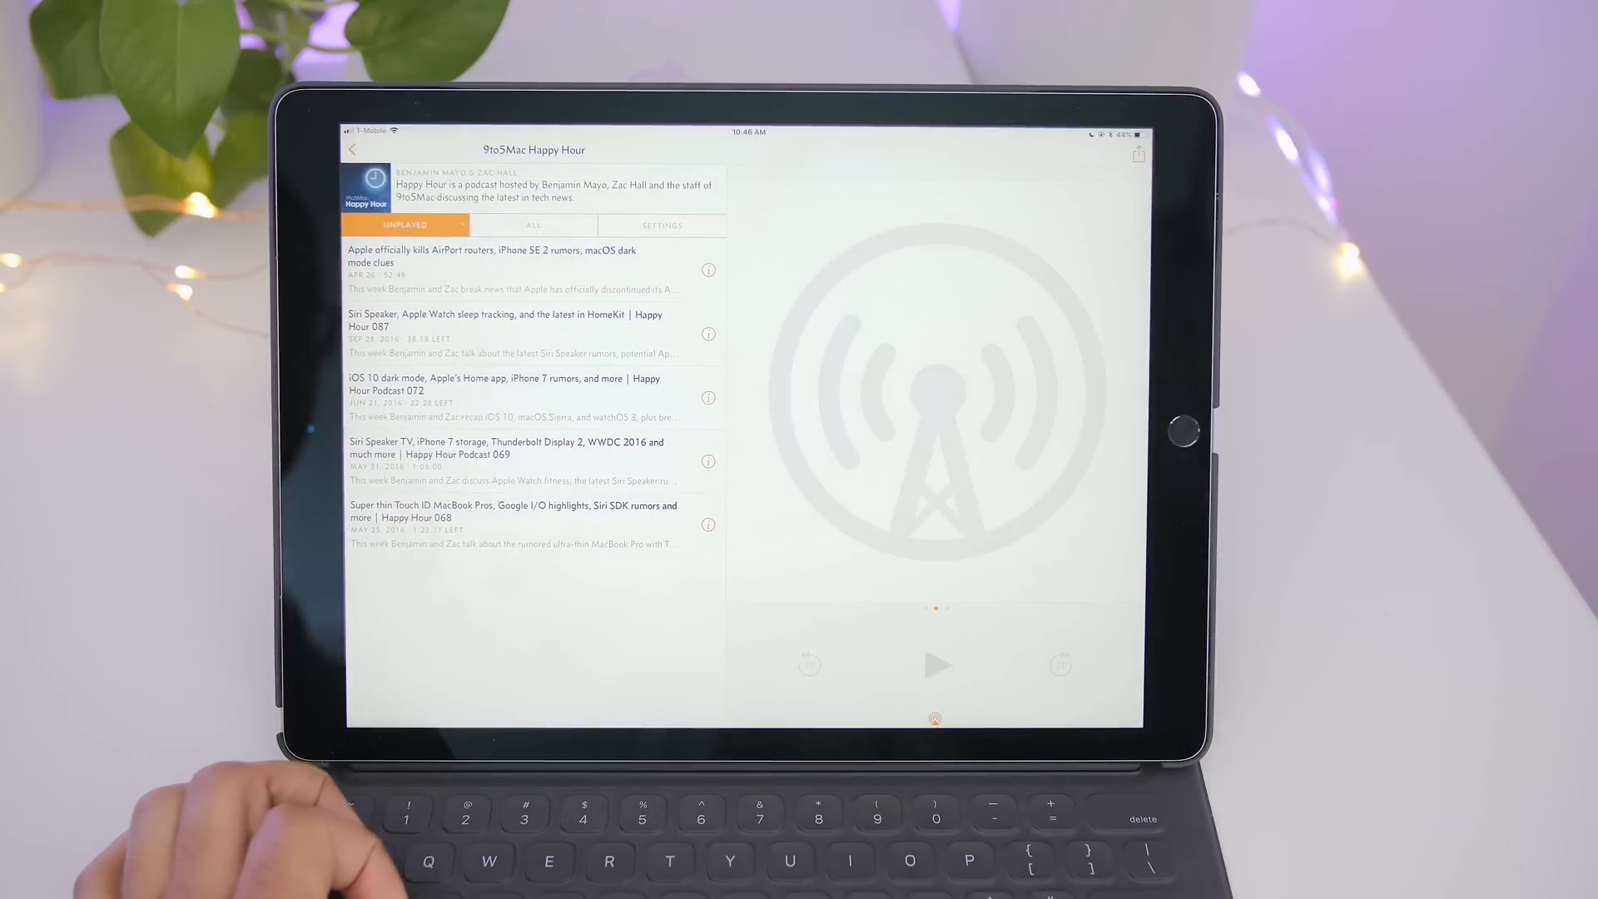